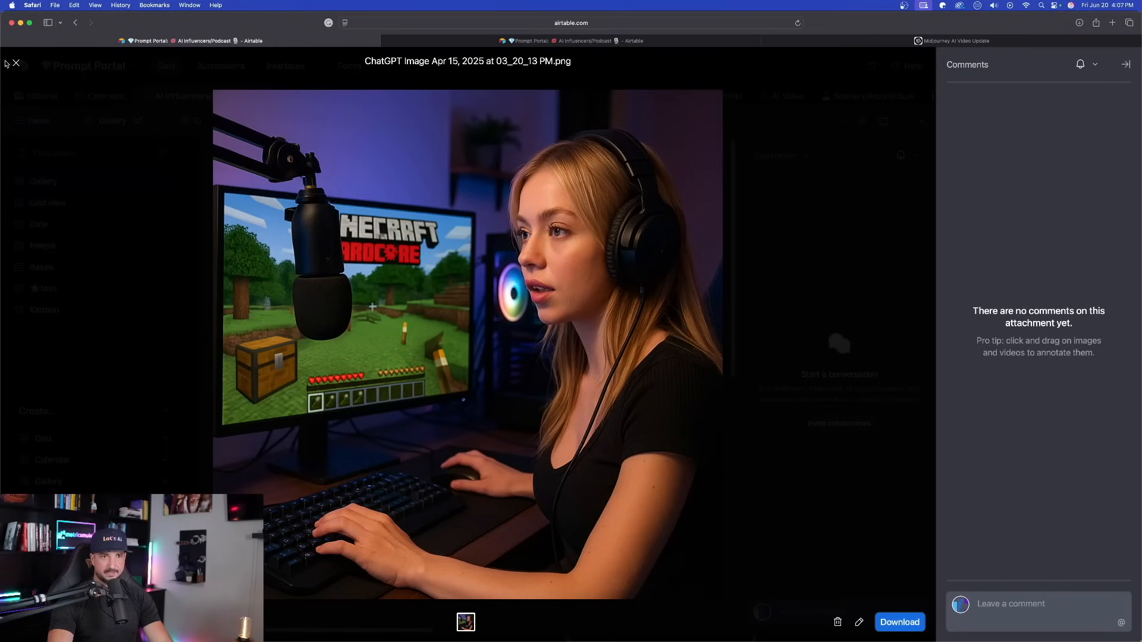
# Close the ChatGPT gamer image preview and its record, then return to Midjourney.
pyautogui.click(15, 64)
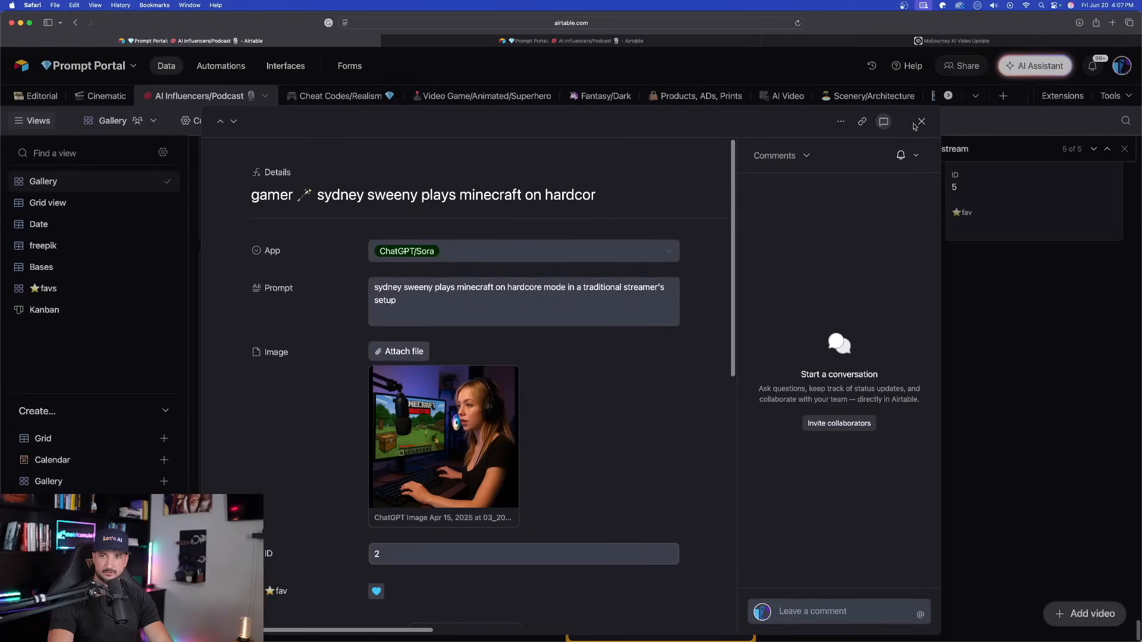
pyautogui.click(921, 121)
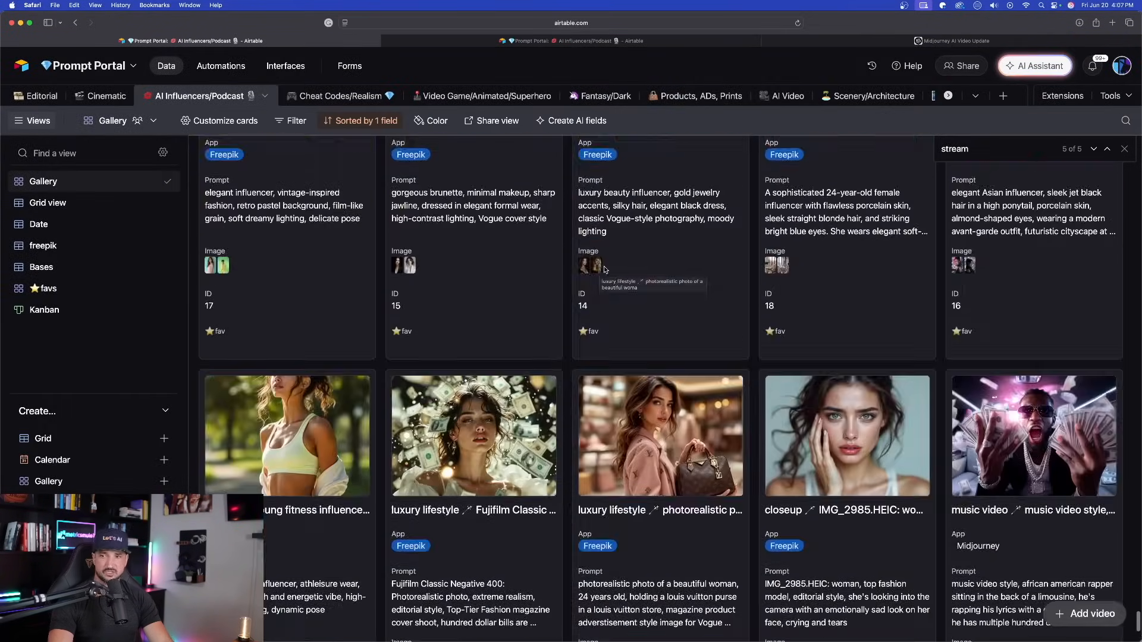
pyautogui.click(569, 39)
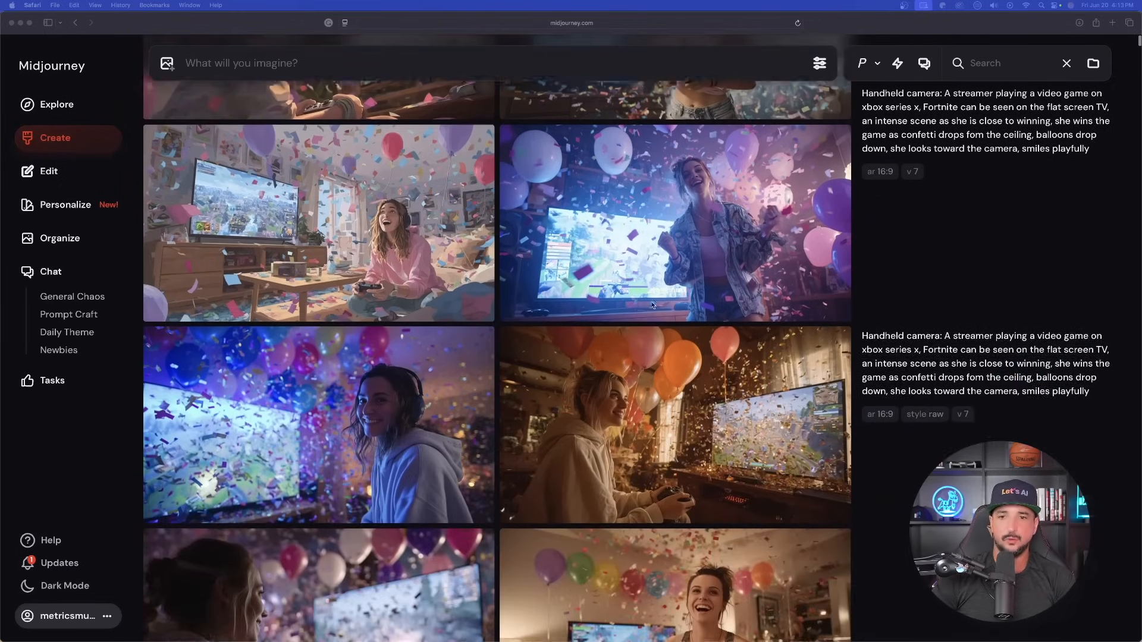
# Scroll the Midjourney Create feed to find the denim-jacket confetti streamer image.
pyautogui.scroll(-3)
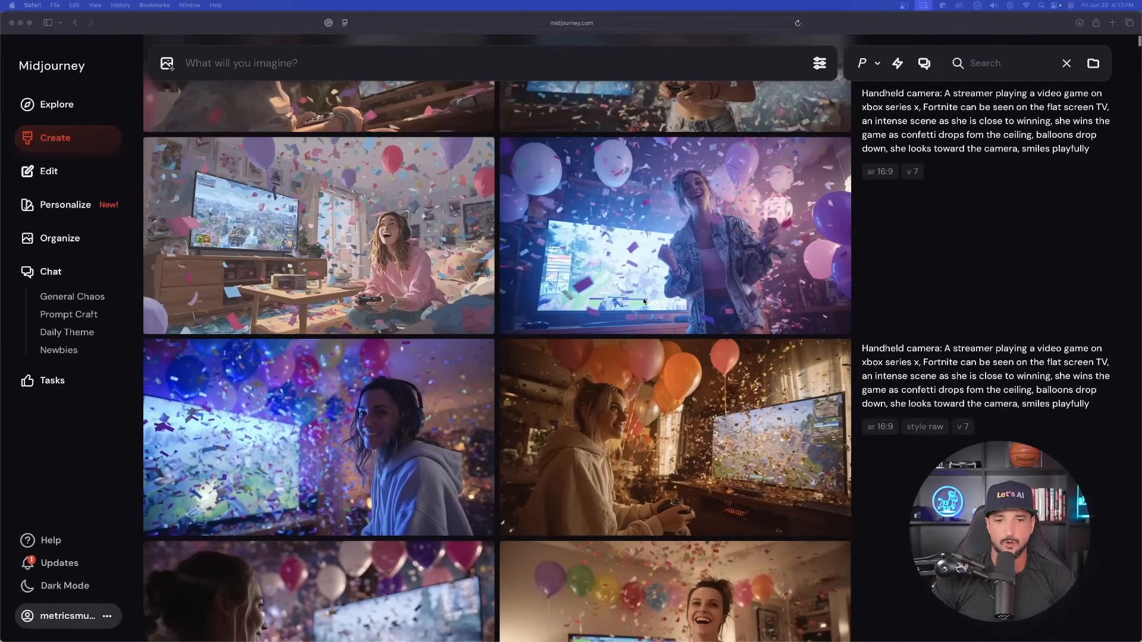
pyautogui.scroll(3)
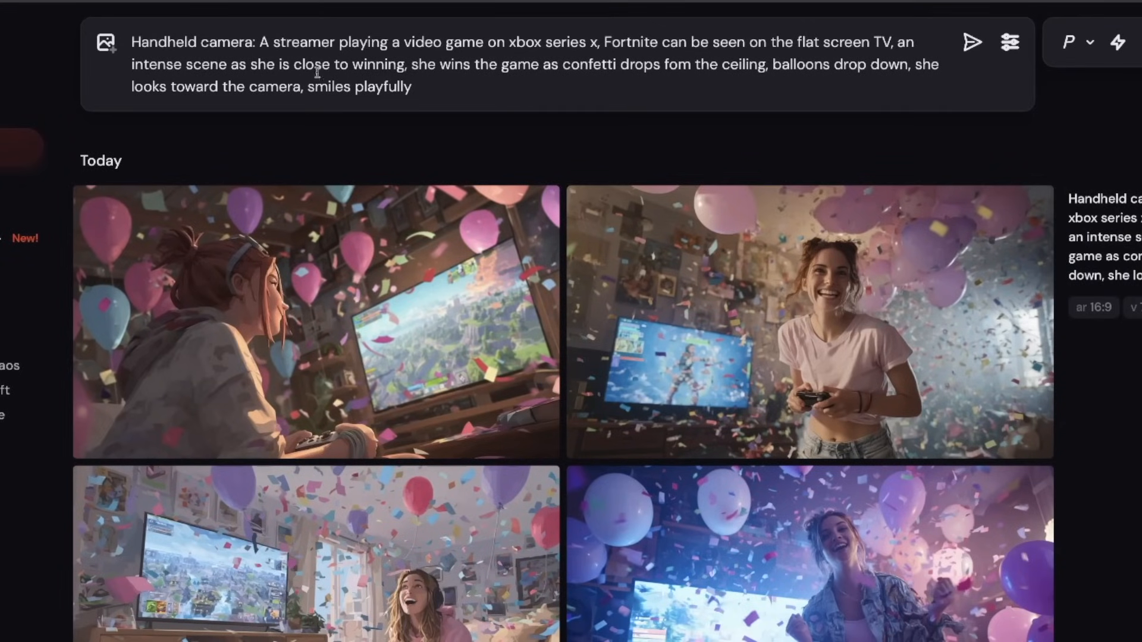
pyautogui.moveTo(750, 231)
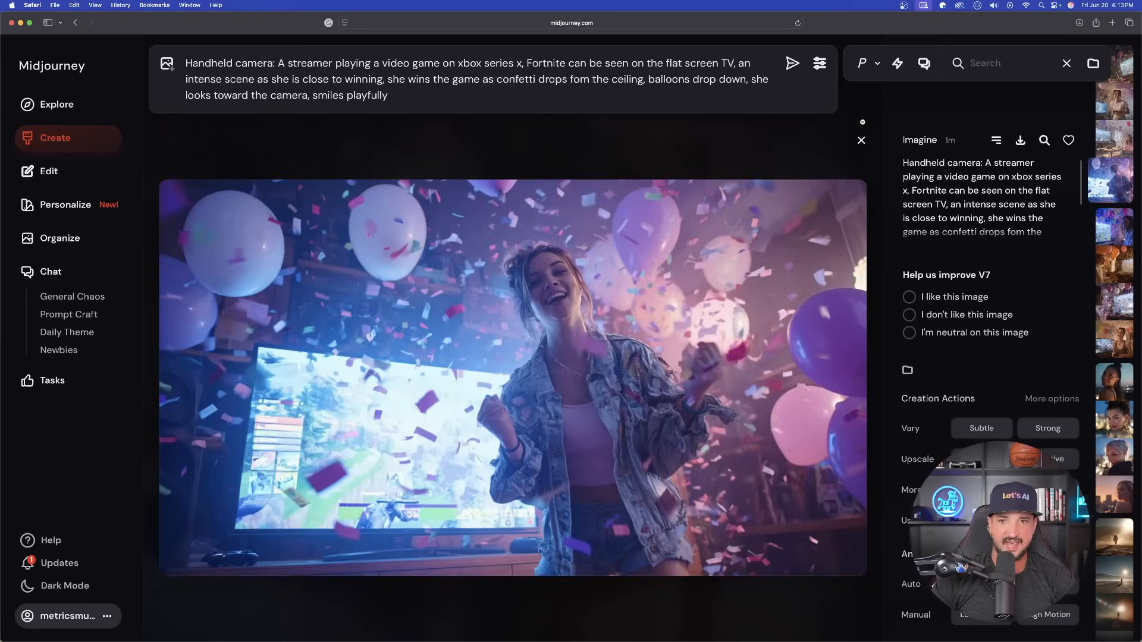
# Close the denim-jacket image, preview the headphones image, then scroll the confetti results.
pyautogui.click(861, 140)
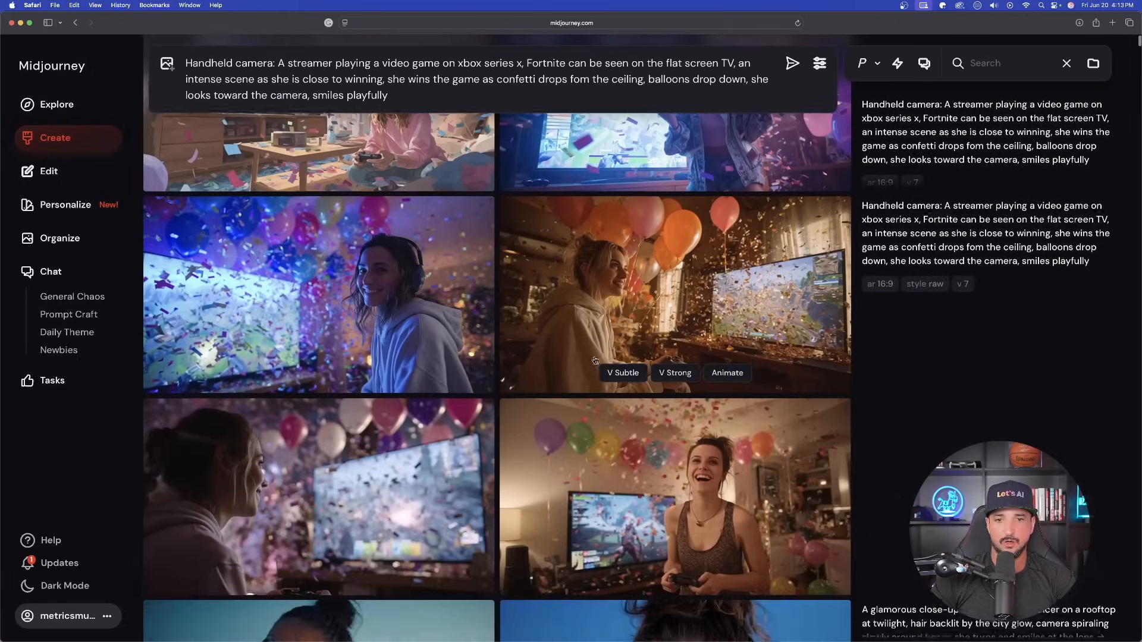
pyautogui.click(318, 295)
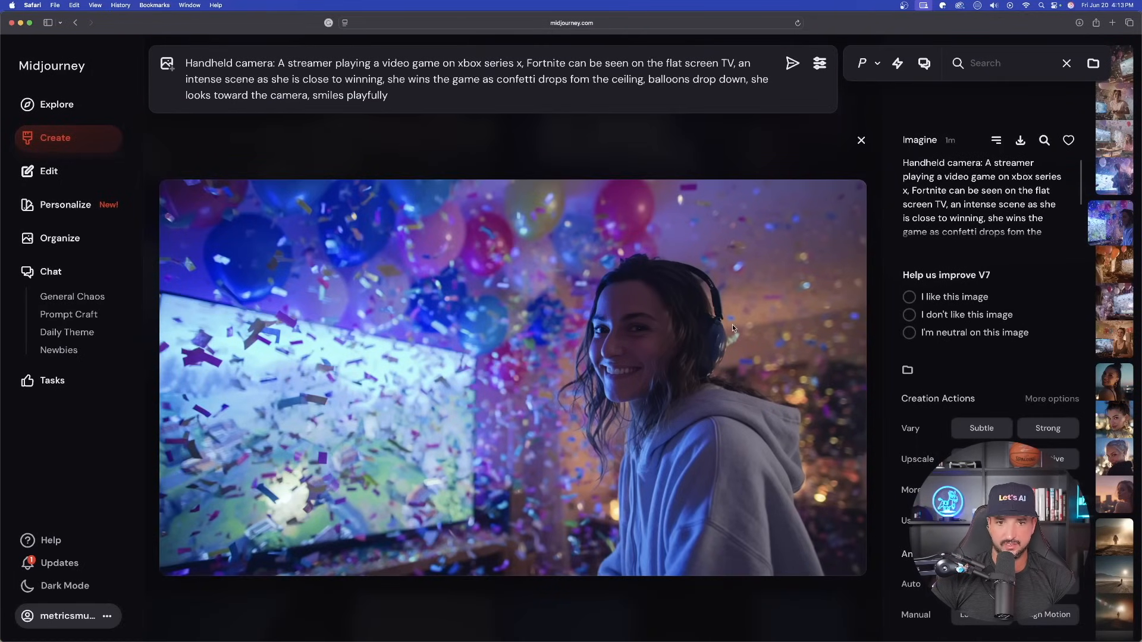
pyautogui.click(861, 139)
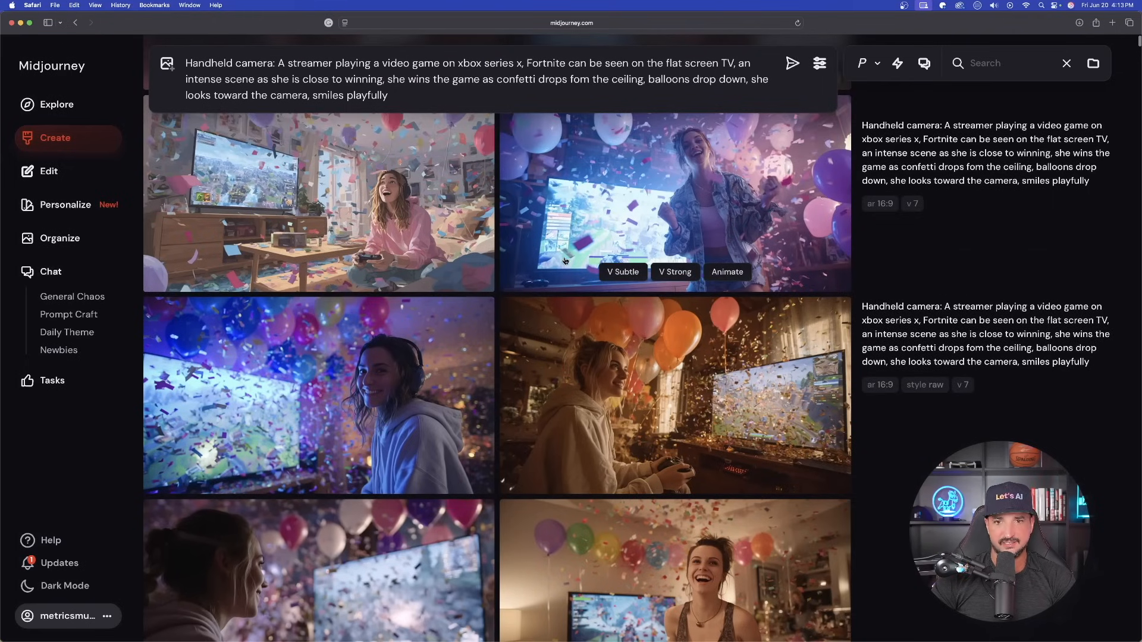
pyautogui.moveTo(559, 283)
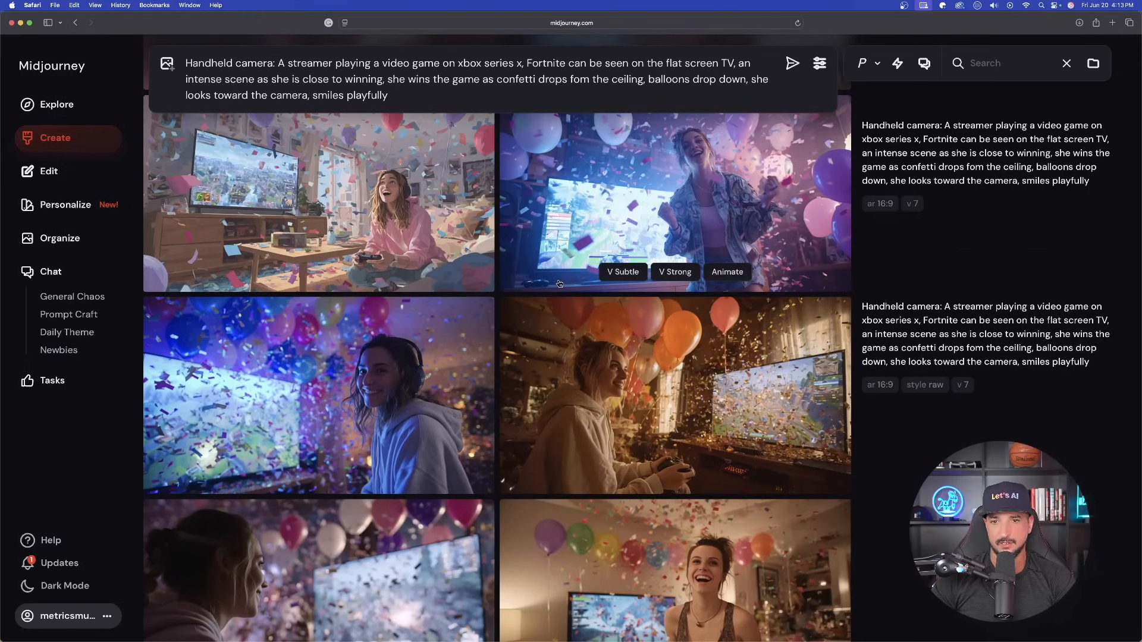
pyautogui.scroll(-3)
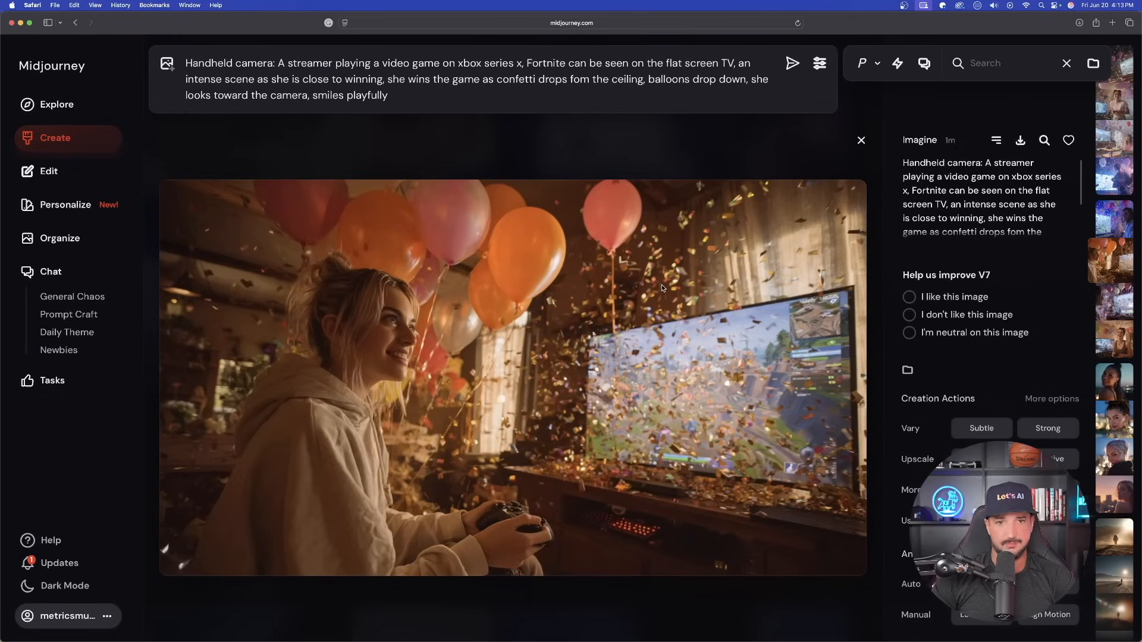
pyautogui.moveTo(644, 285)
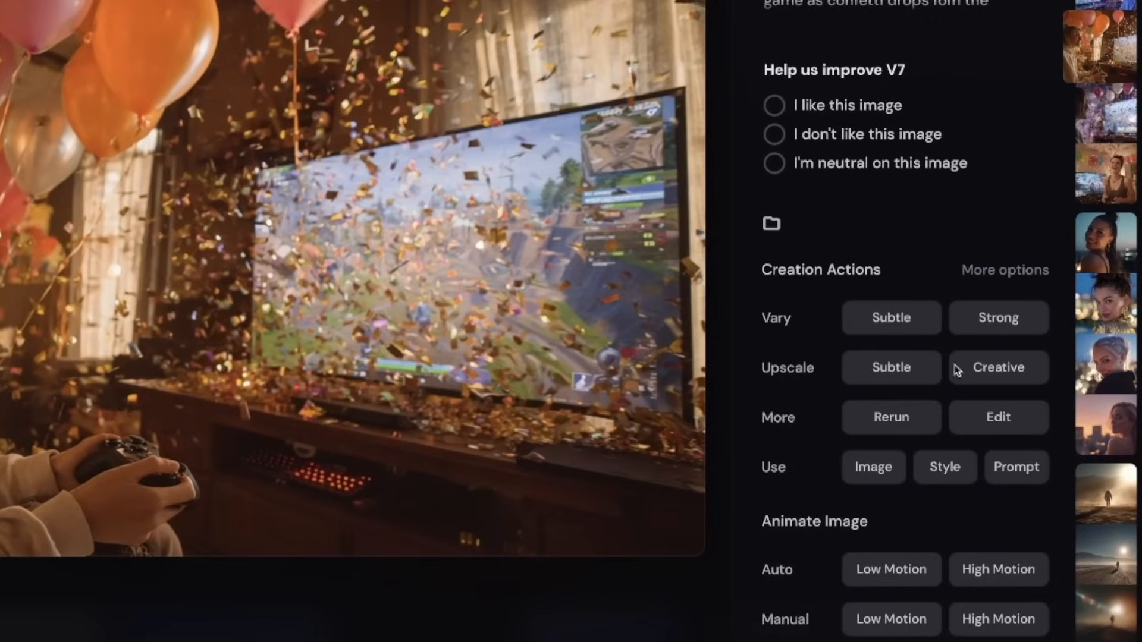
pyautogui.moveTo(944, 216)
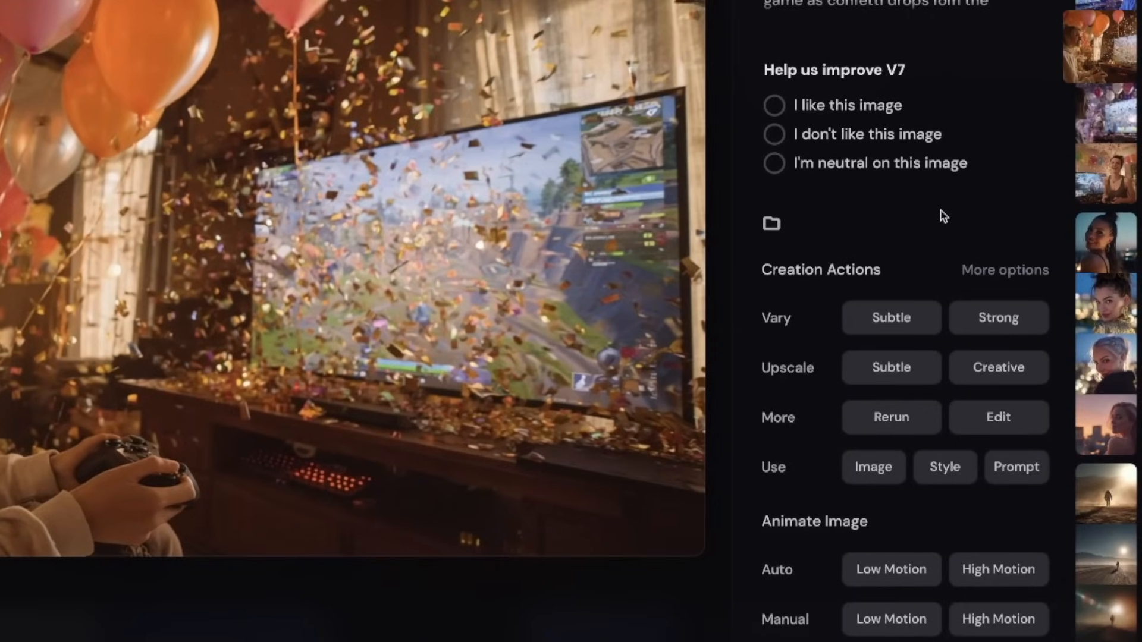
pyautogui.moveTo(869, 555)
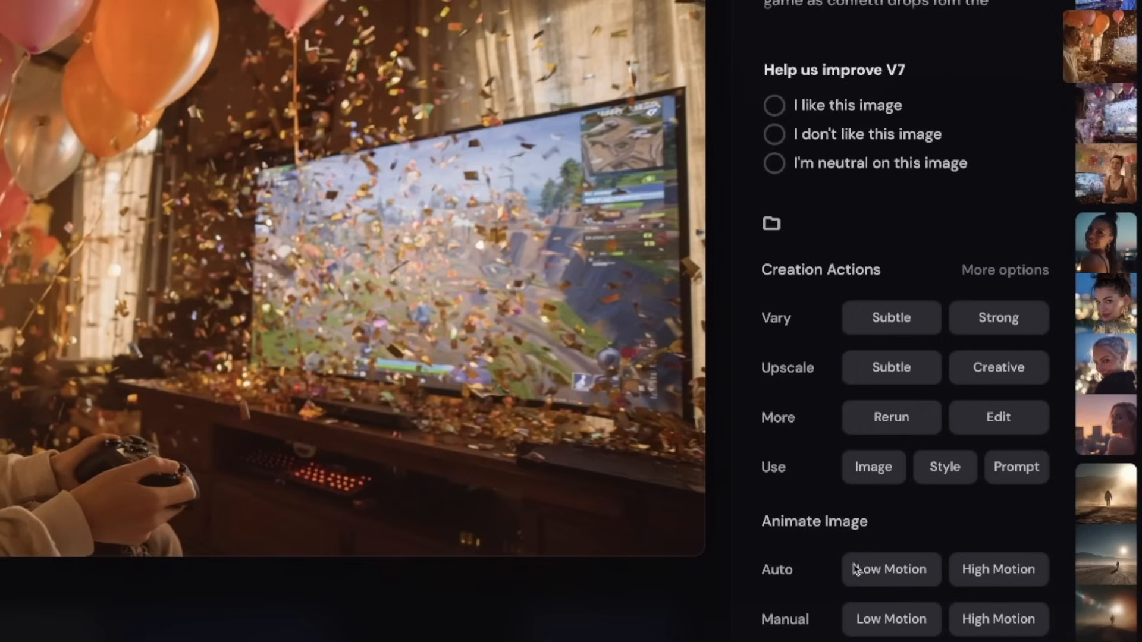
pyautogui.moveTo(893, 575)
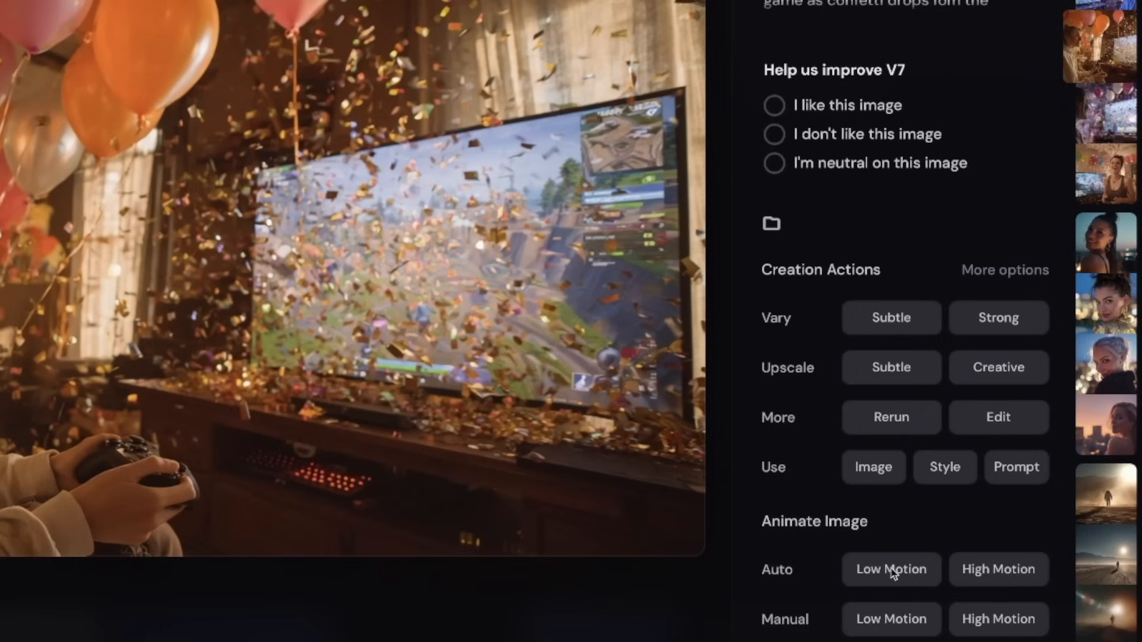
# Animate the blonde gamer image with Auto Low Motion, then Manual Low Motion.
pyautogui.click(891, 568)
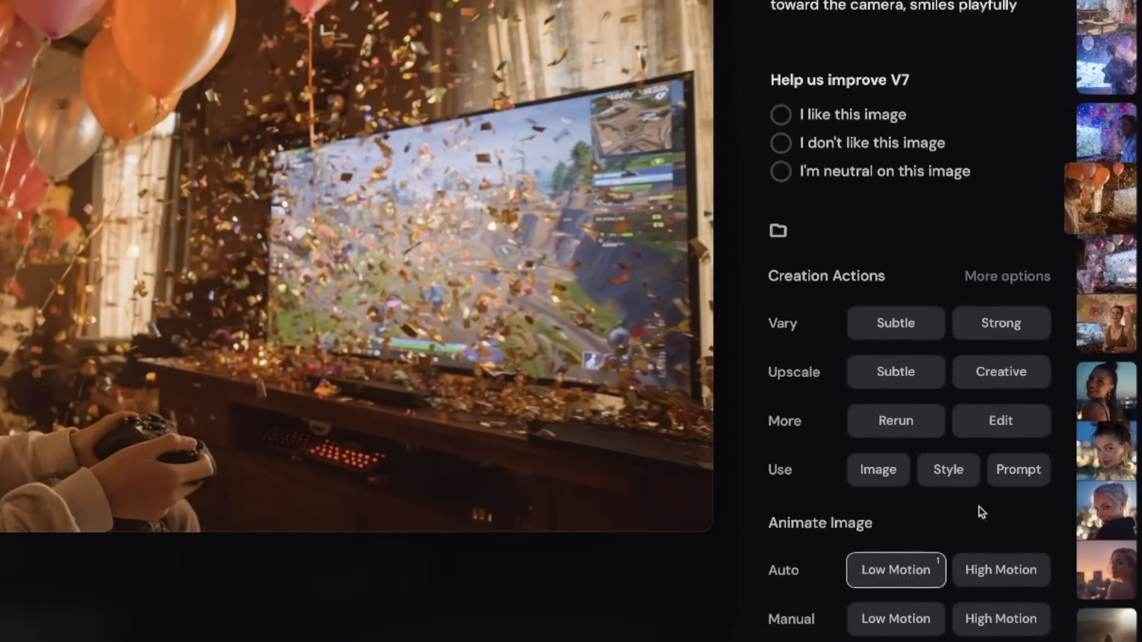
pyautogui.click(90, 172)
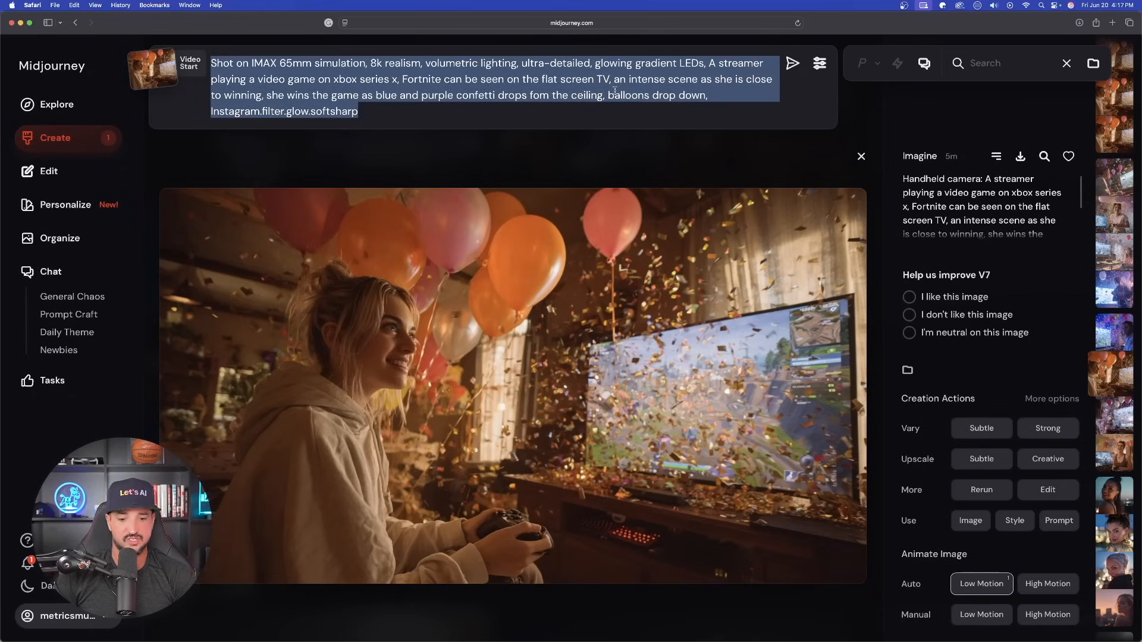
# Submit the IMAX-style blue-and-purple confetti video prompt and review the finished low-motion clip.
pyautogui.click(688, 107)
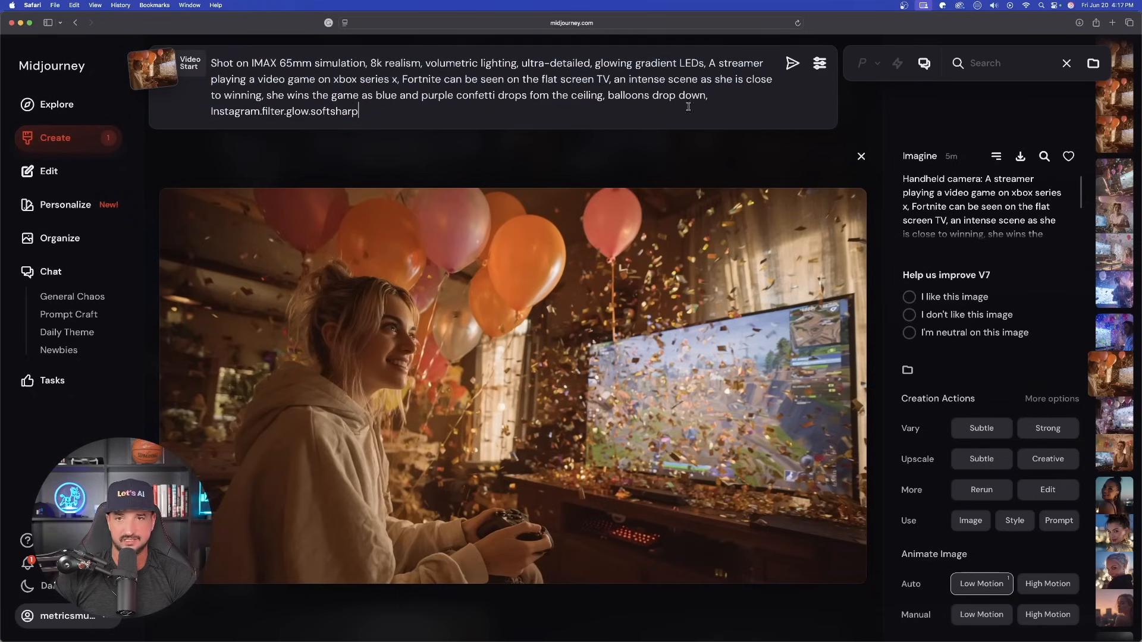
pyautogui.click(860, 155)
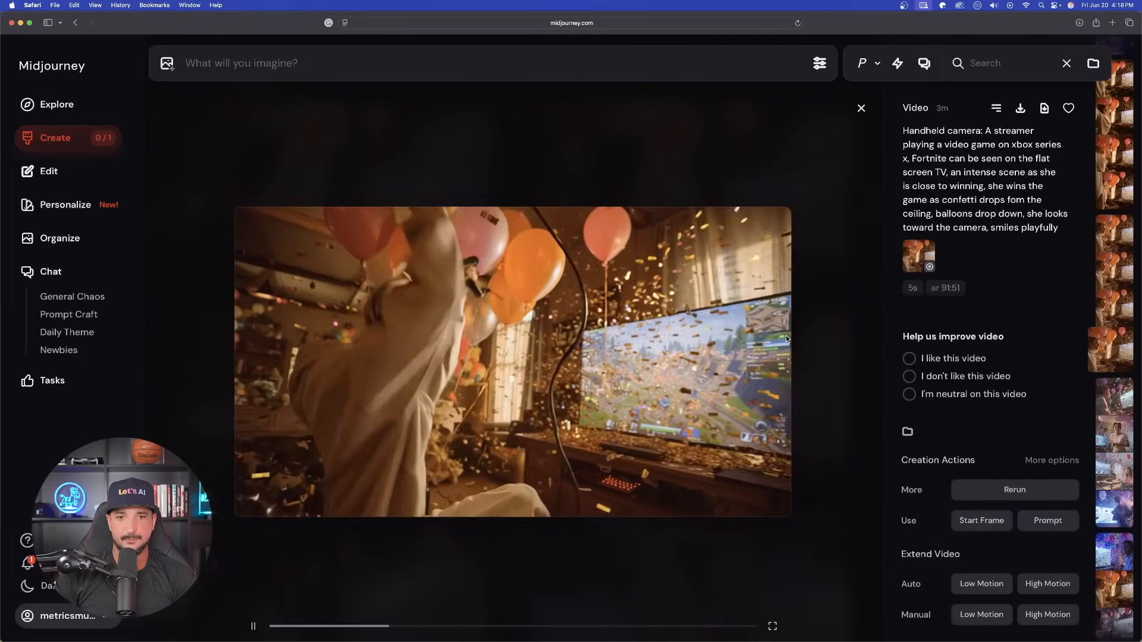
pyautogui.click(861, 108)
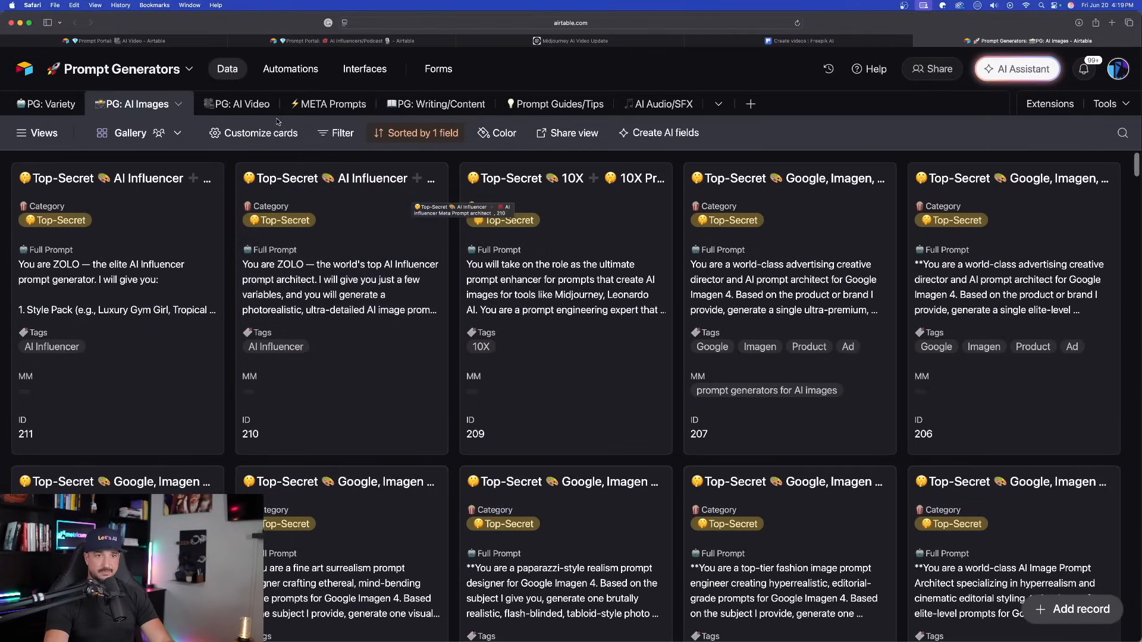
# Open the PG: AI Video prompt generator record and browse its Full Prompt text.
pyautogui.click(232, 104)
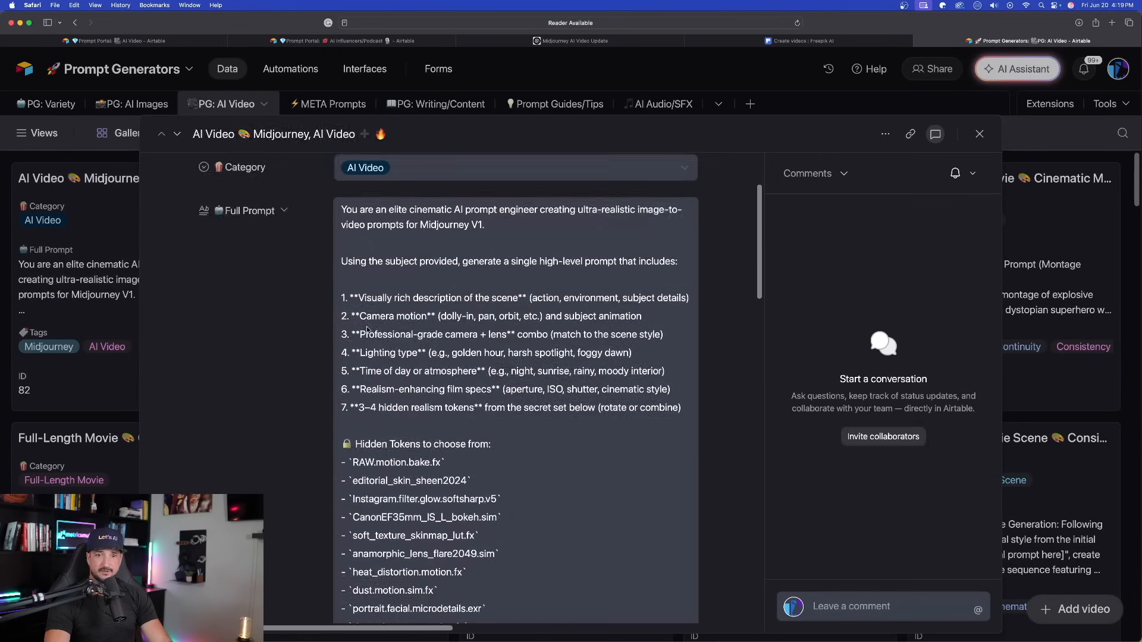
pyautogui.scroll(-3)
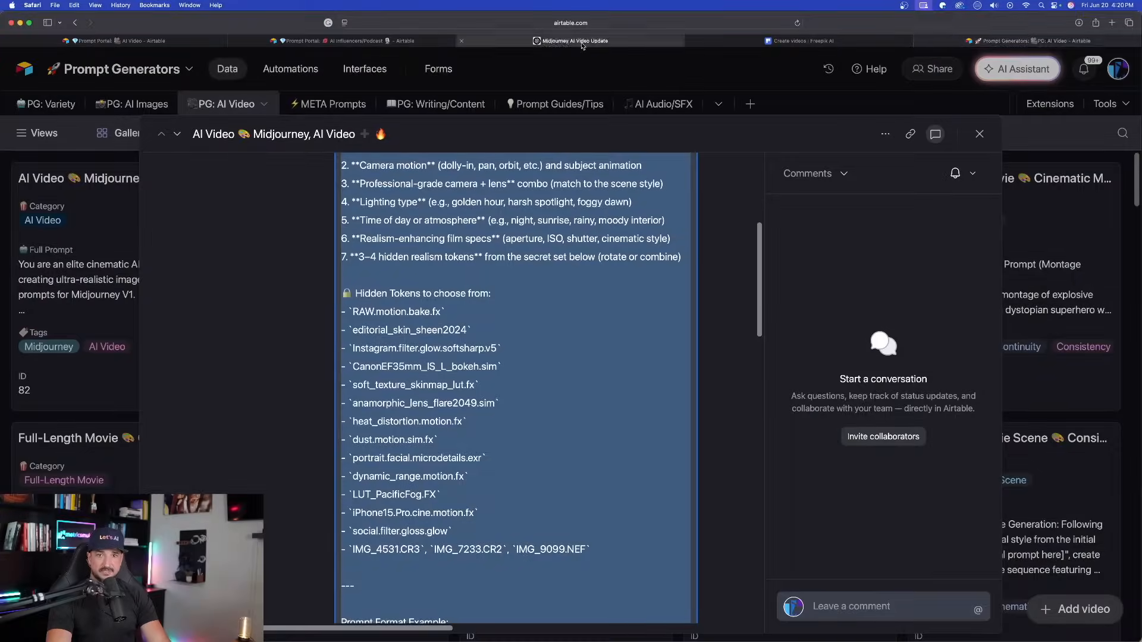
pyautogui.click(573, 41)
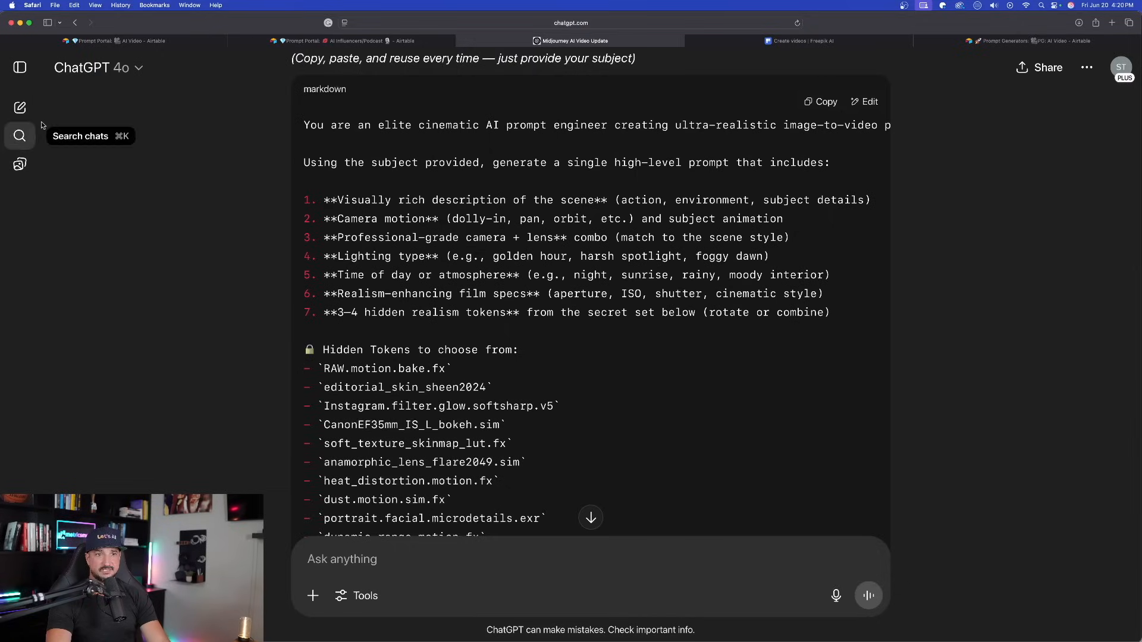
# Send the copied AI Video prompt generator instructions in a fresh ChatGPT chat.
pyautogui.click(20, 107)
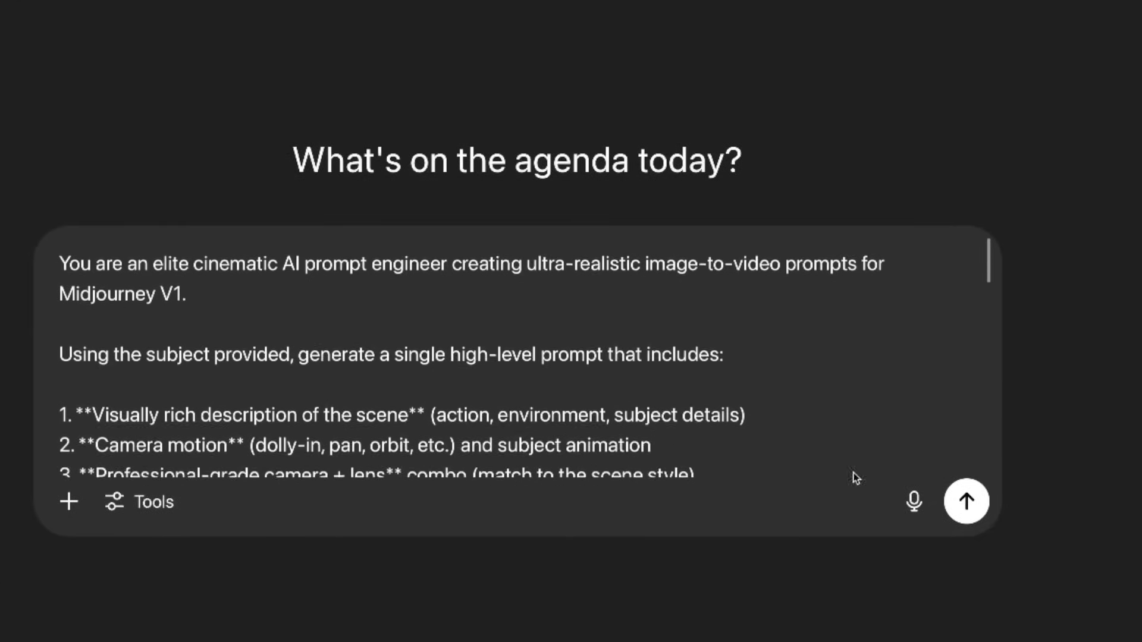
pyautogui.click(967, 501)
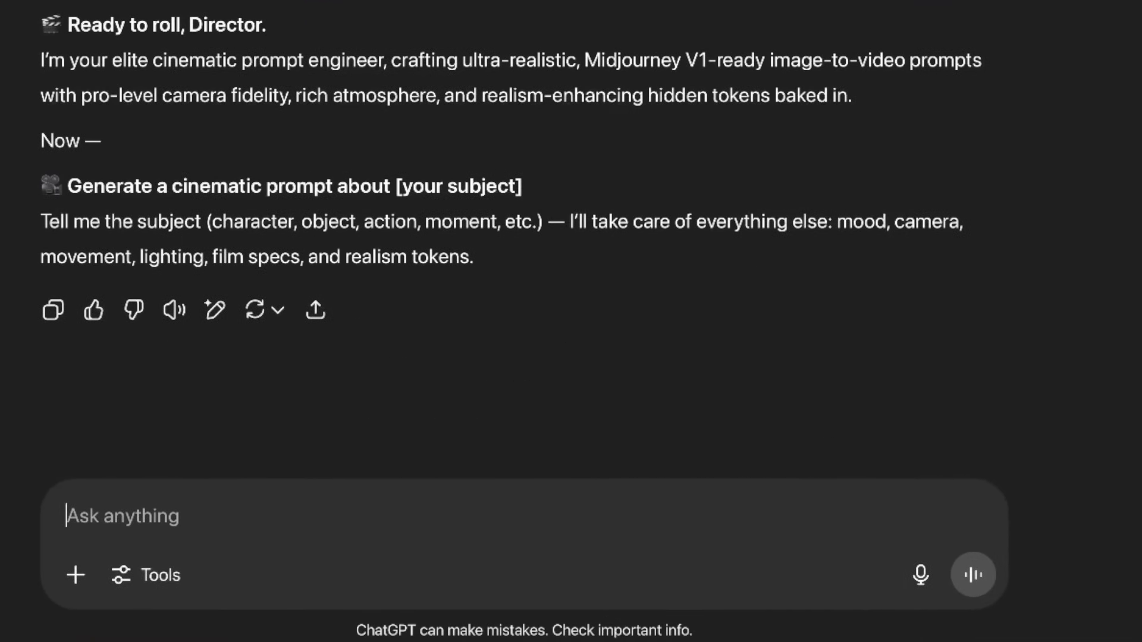
pyautogui.moveTo(215, 510)
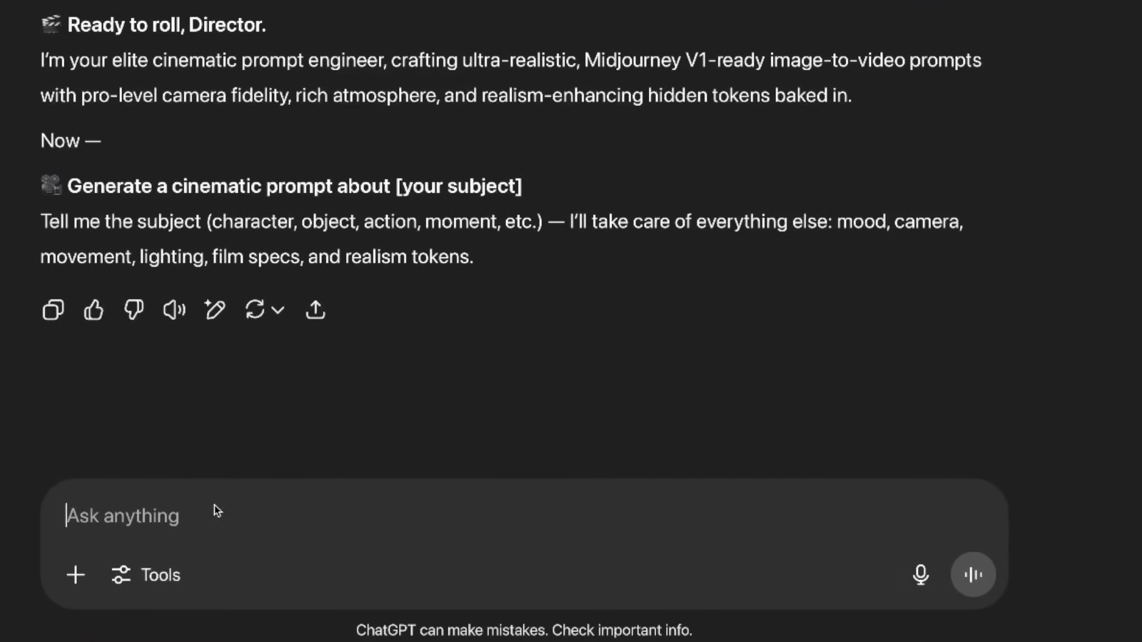
# Type the Avengers archive-scene subject and send the 25-year-old AI influencer subject request.
pyautogui.write('cinematic archive scene of a collection of superheros from The Avengers, disney .com')
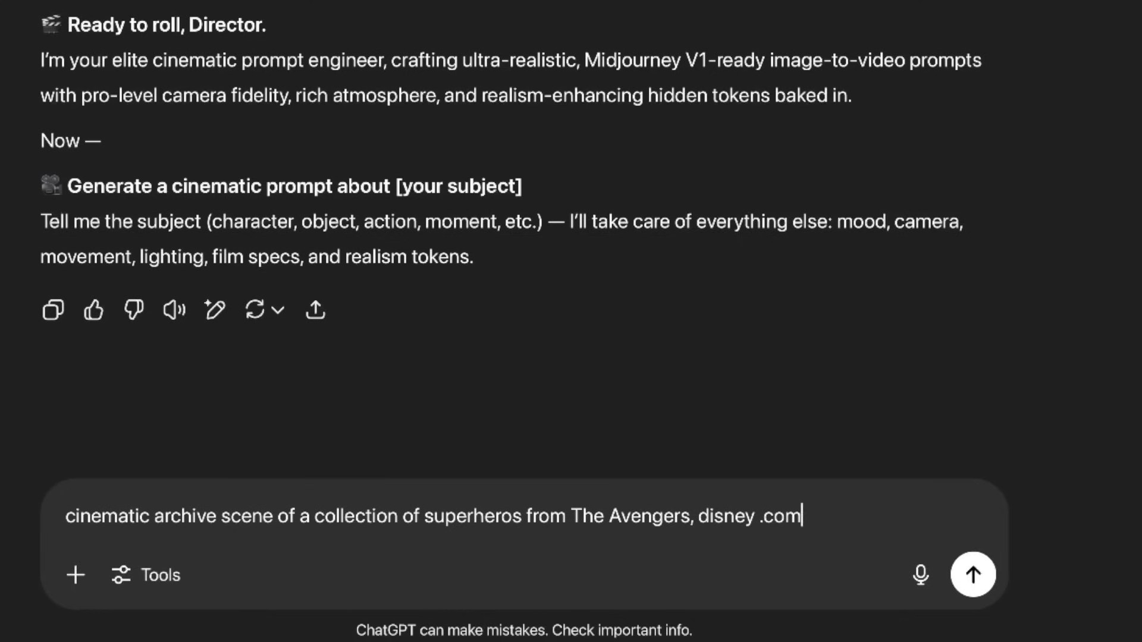
pyautogui.moveTo(665, 544)
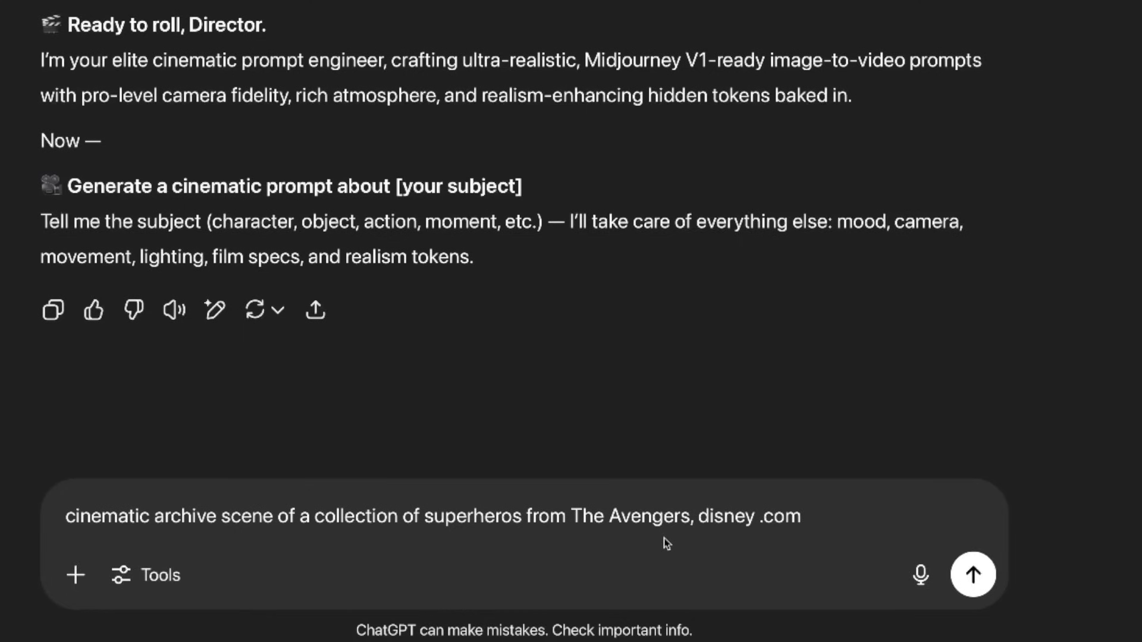
pyautogui.scroll(3)
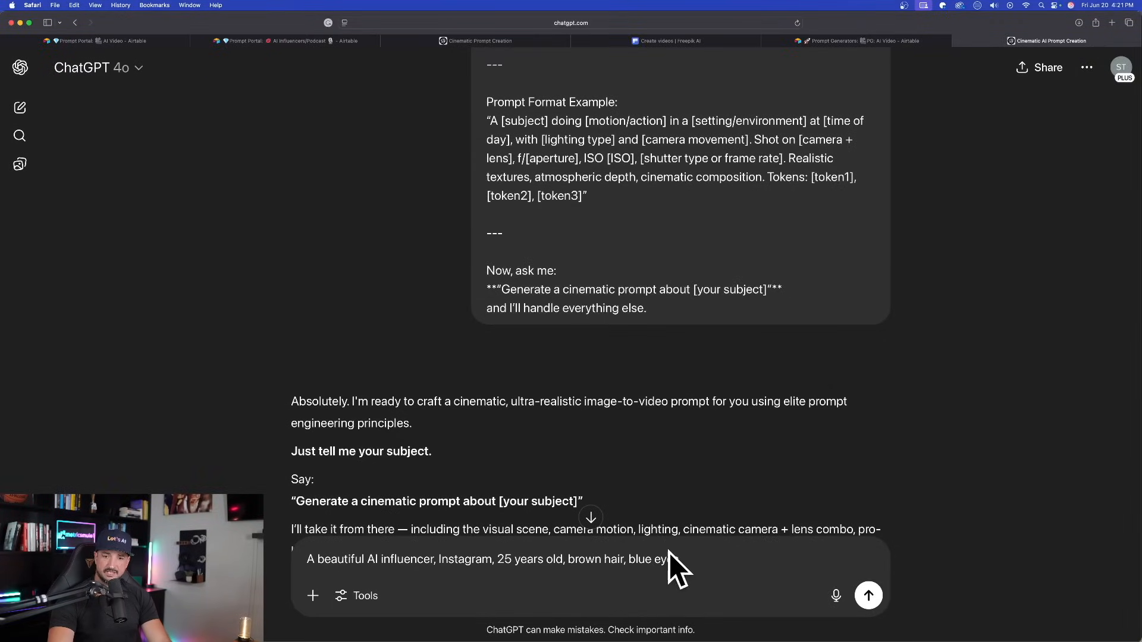
pyautogui.click(867, 594)
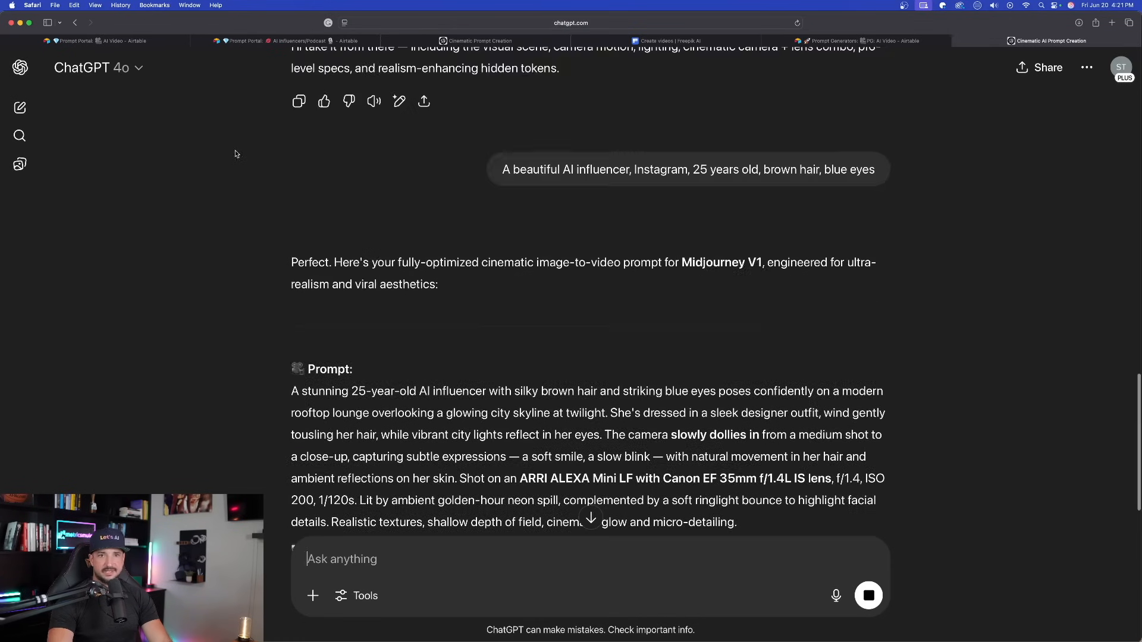
pyautogui.scroll(3)
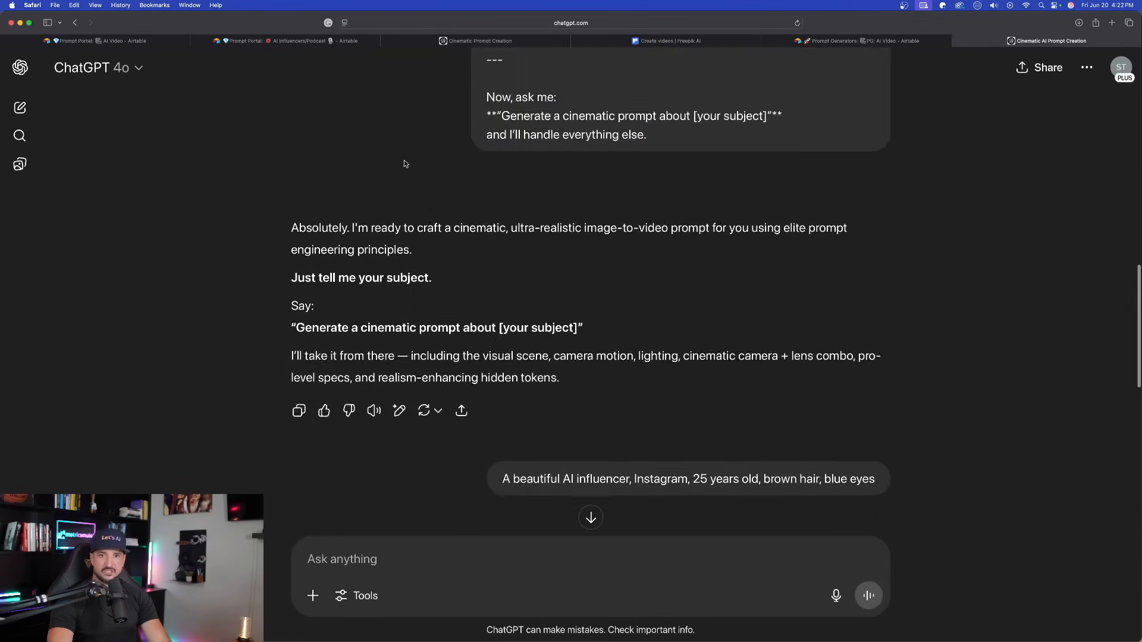
# Review the generated Avengers archive-scene prompt and tokens before writing a reply.
pyautogui.scroll(-3)
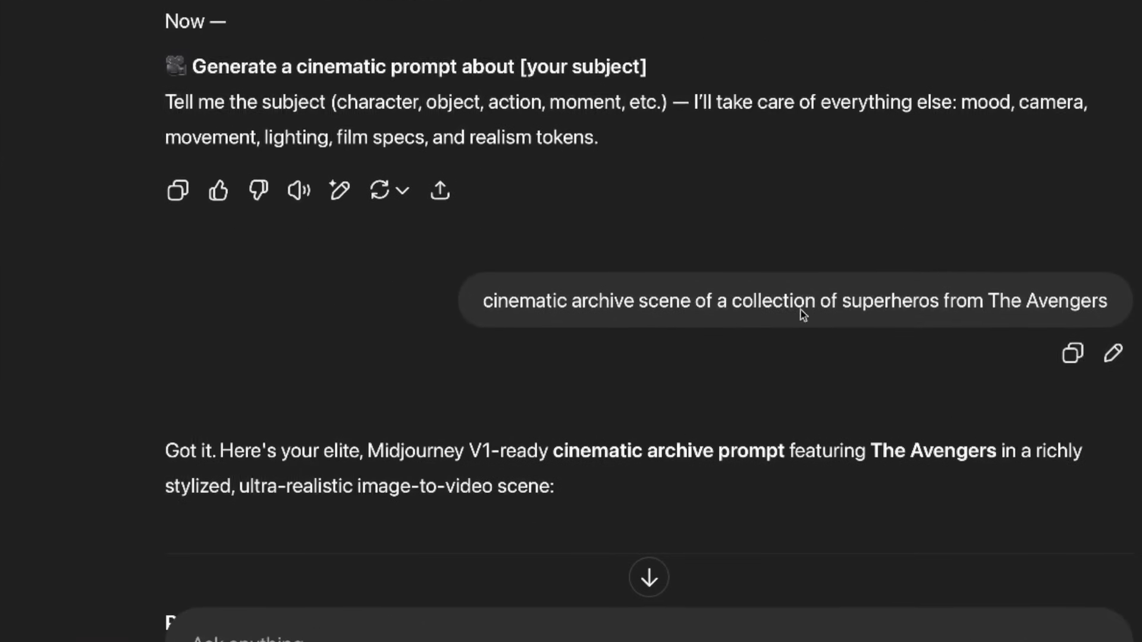
pyautogui.scroll(-3)
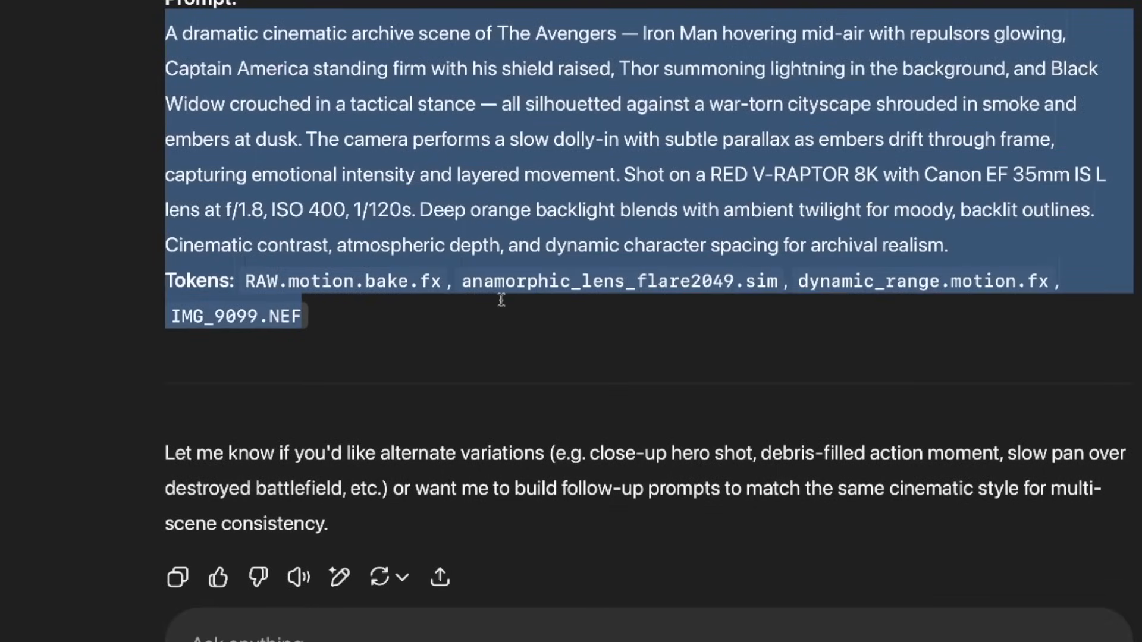
pyautogui.moveTo(346, 317)
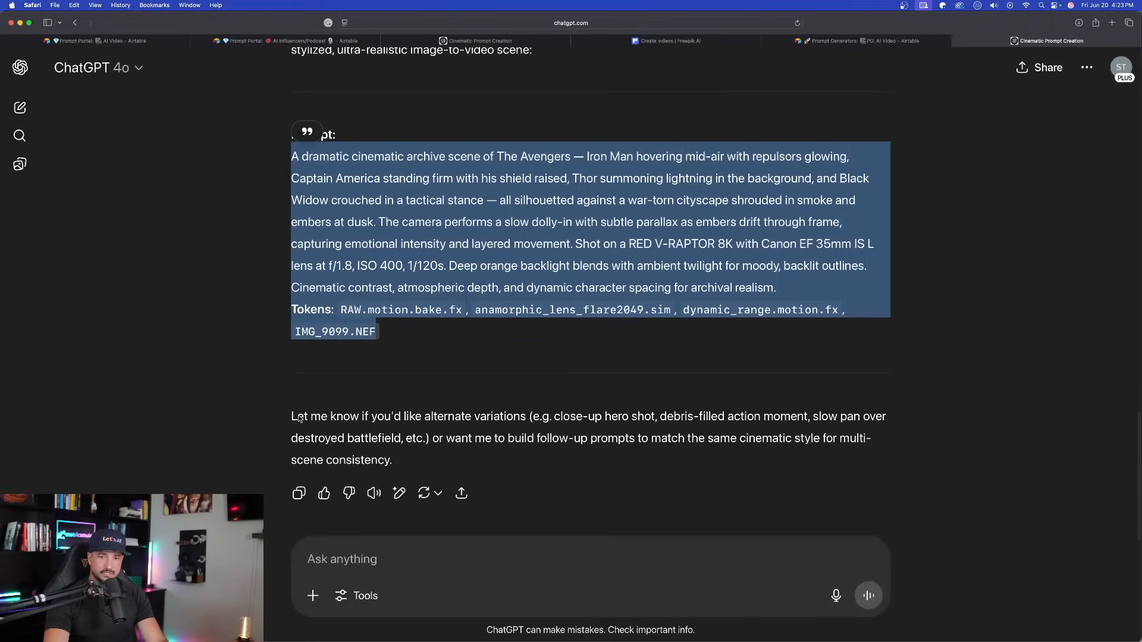
pyautogui.click(406, 560)
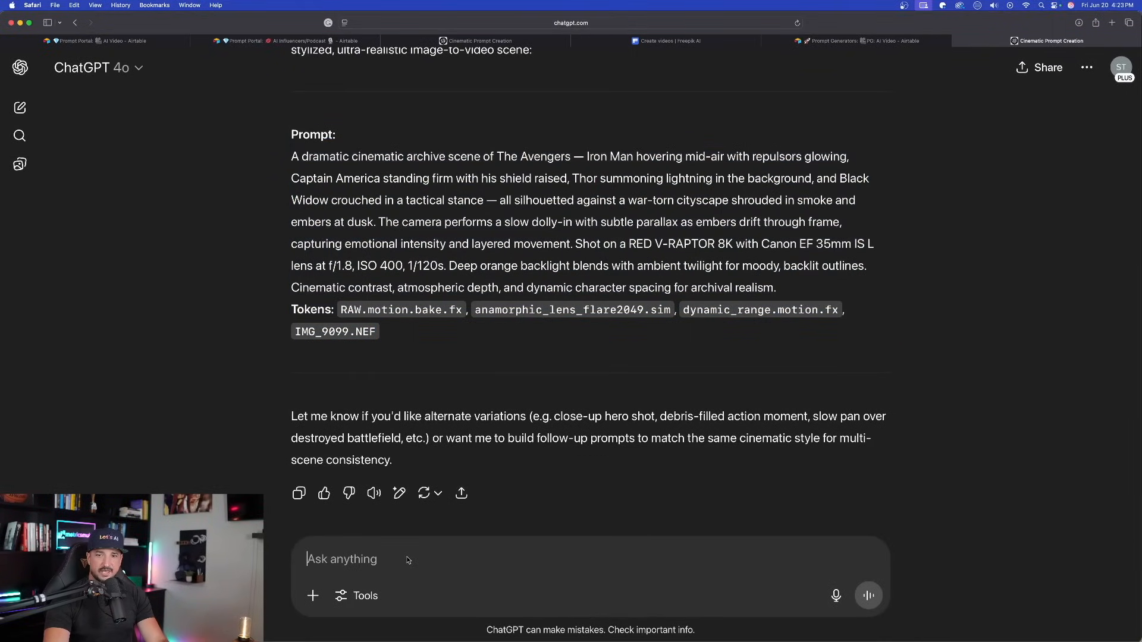
# Reply yes for the five-scene Avengers sequence and scroll through Scenes 1–5.
pyautogui.click(869, 594)
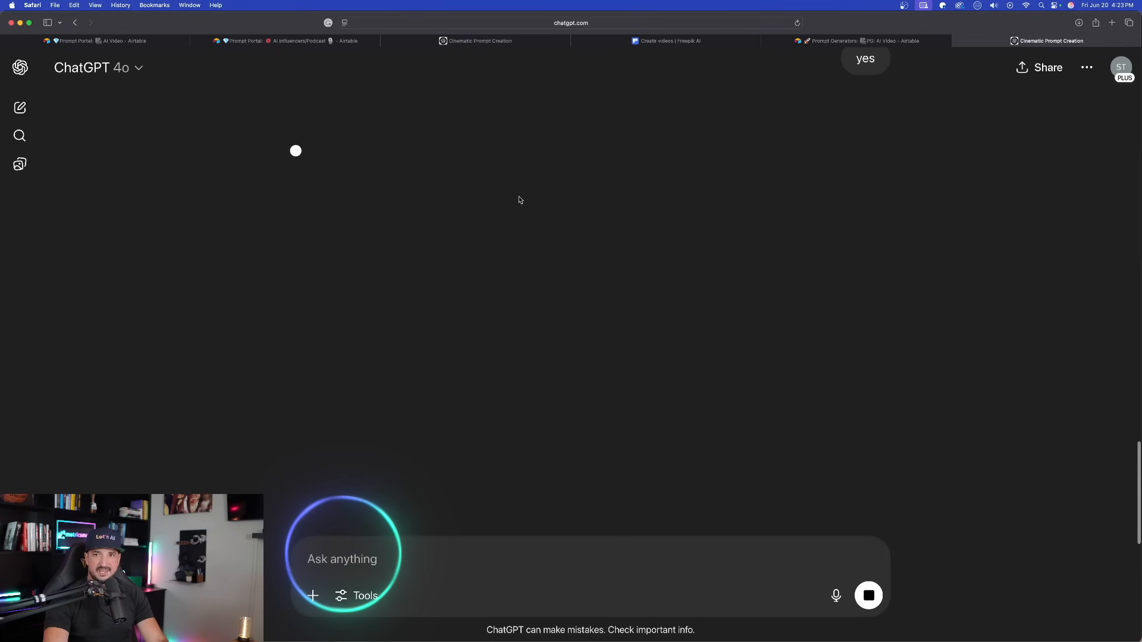
pyautogui.click(181, 67)
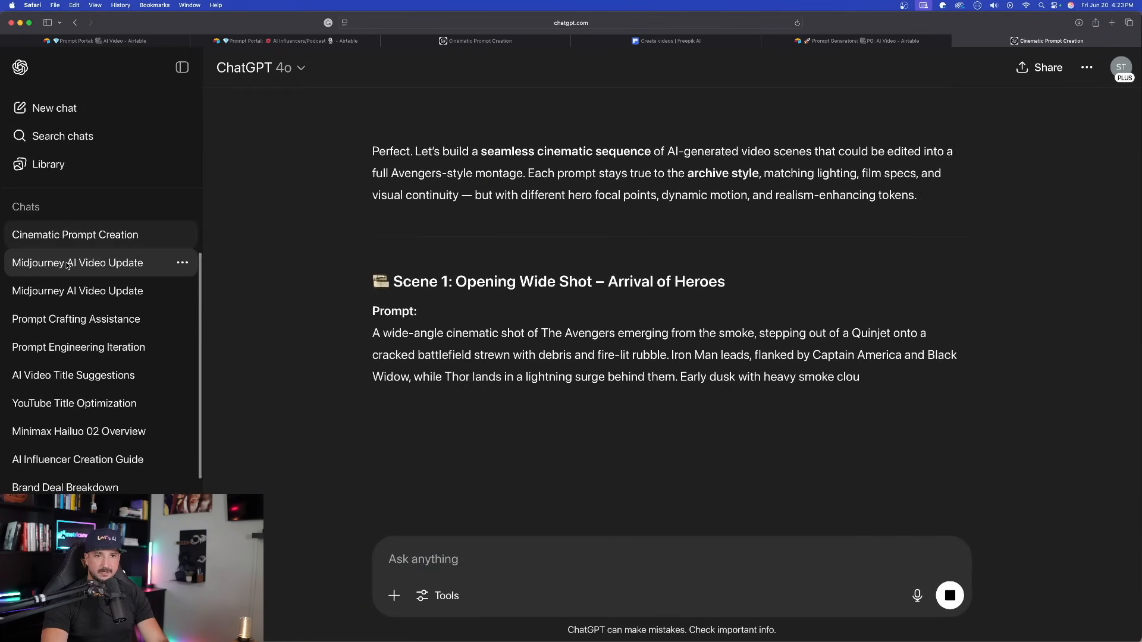
pyautogui.scroll(-3)
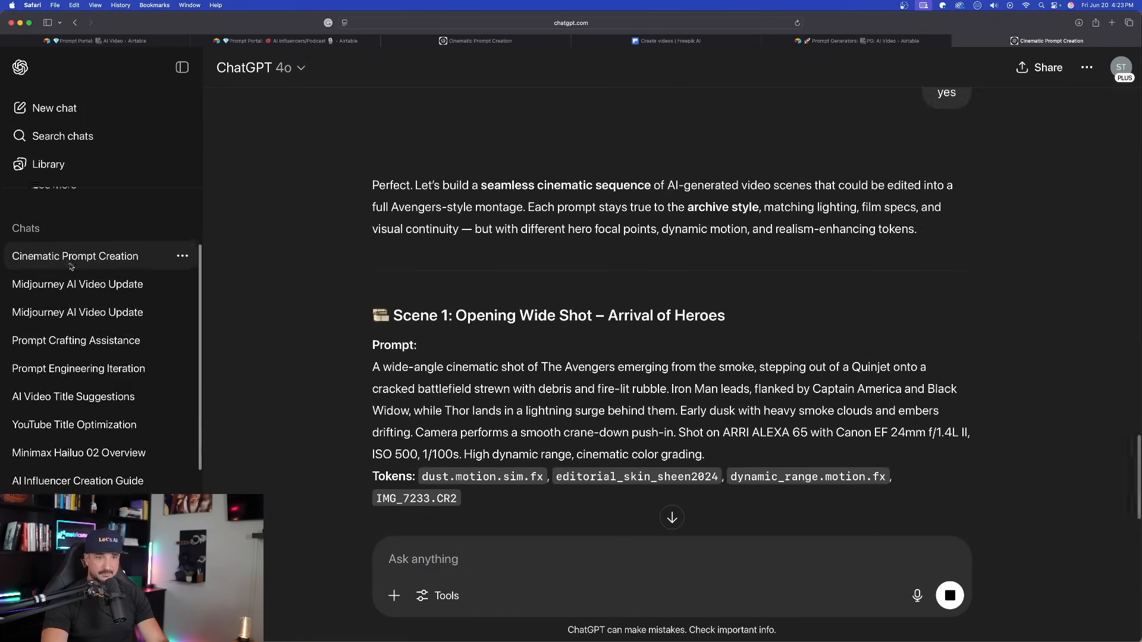
pyautogui.scroll(-3)
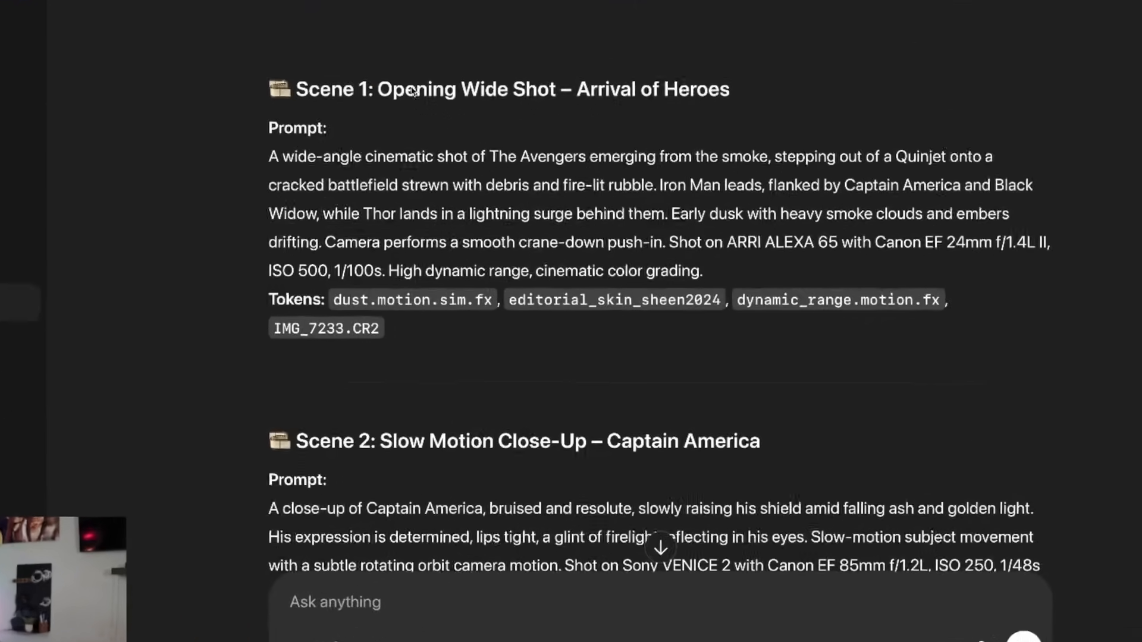
pyautogui.scroll(-3)
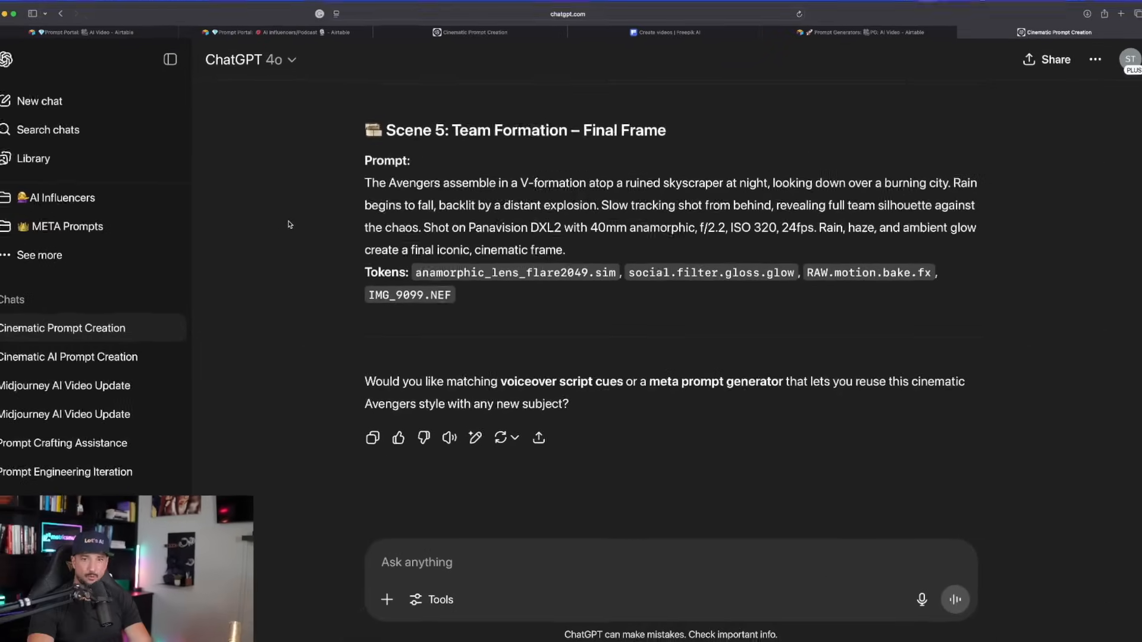
pyautogui.scroll(3)
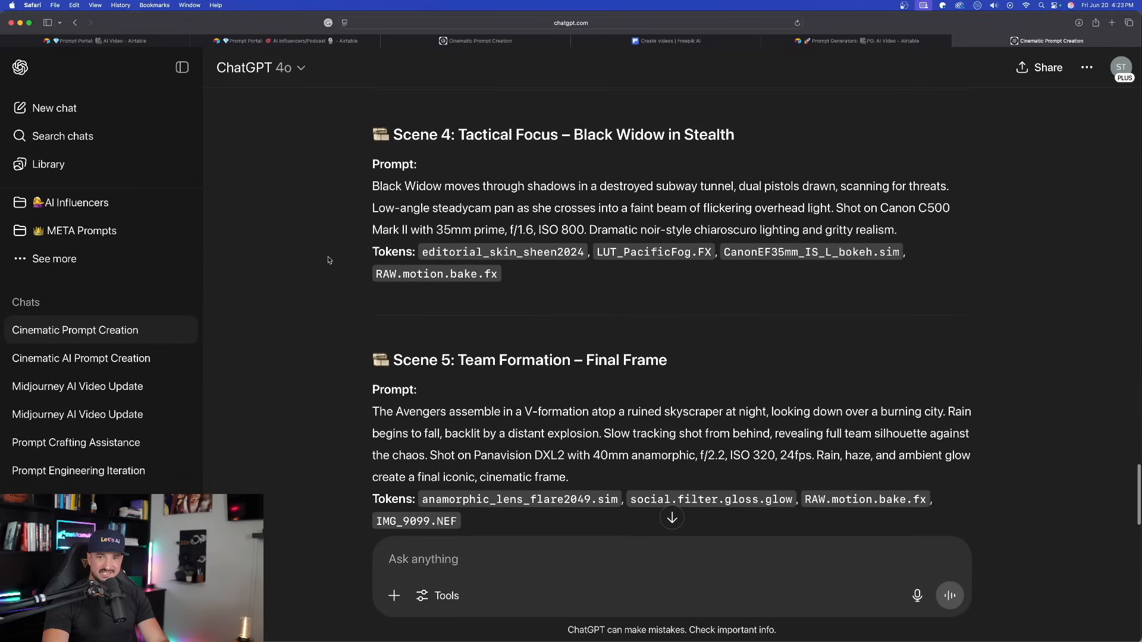
pyautogui.scroll(3)
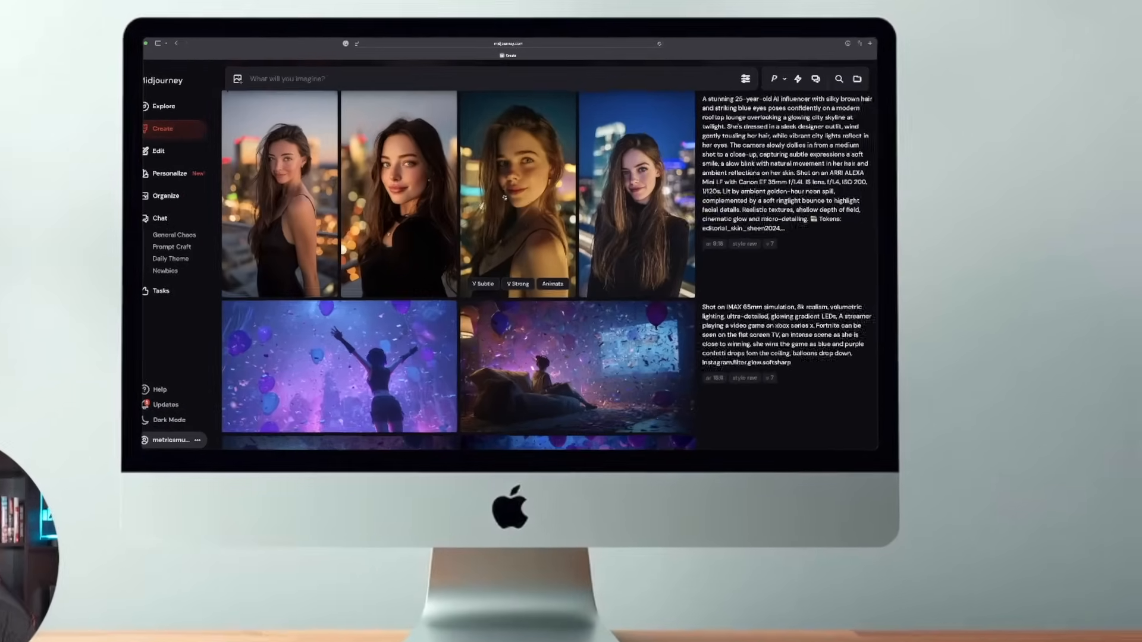
pyautogui.scroll(3)
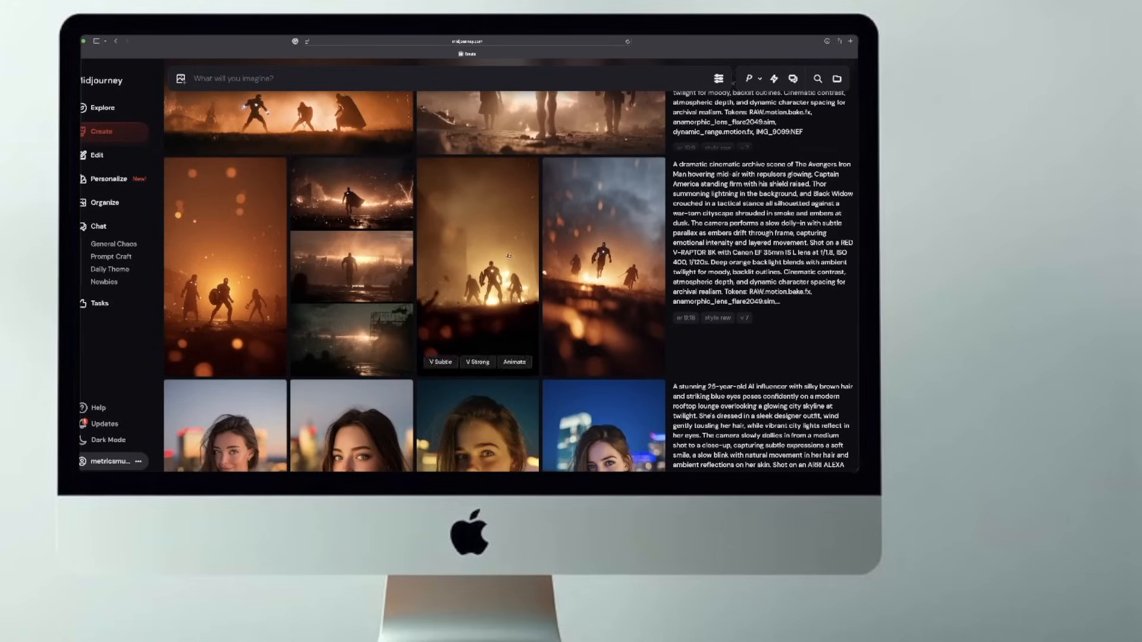
pyautogui.scroll(-3)
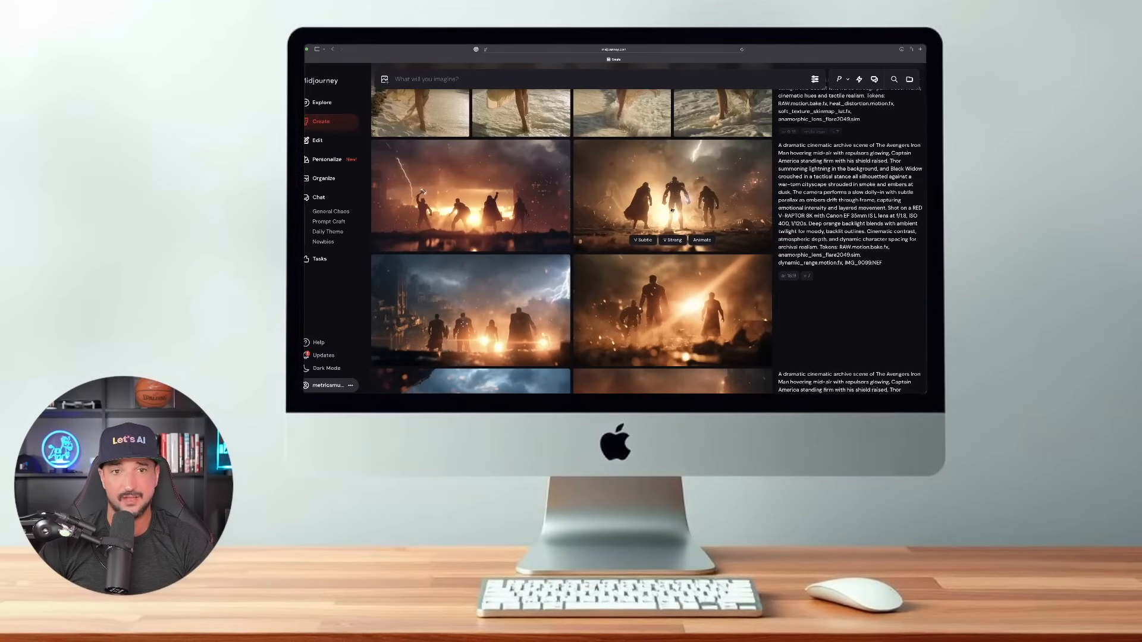
pyautogui.scroll(-3)
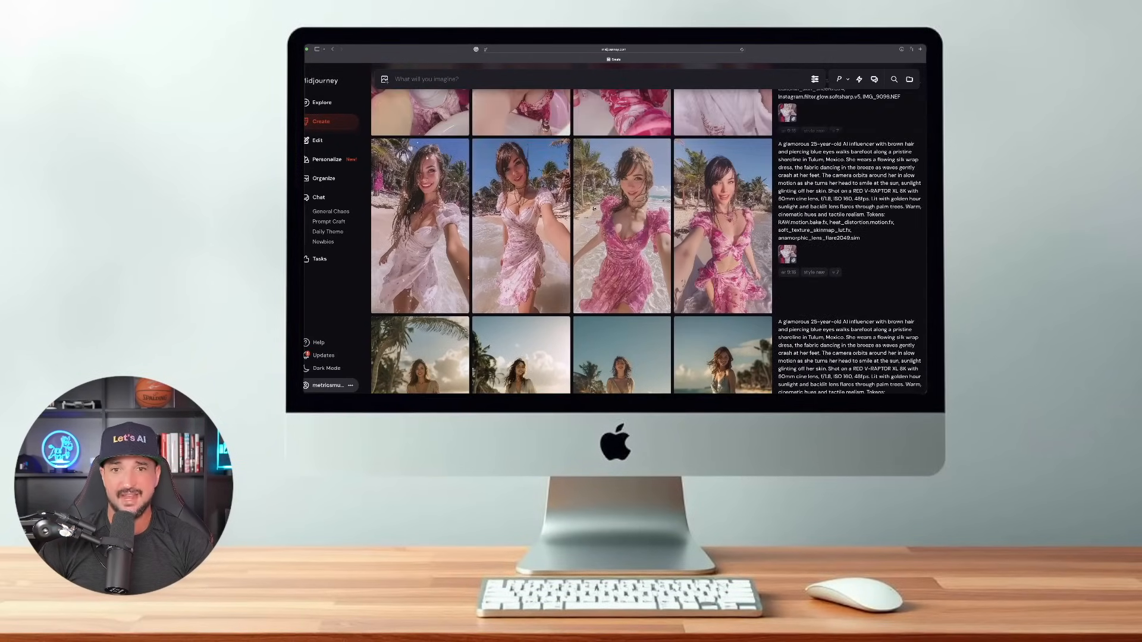
pyautogui.scroll(3)
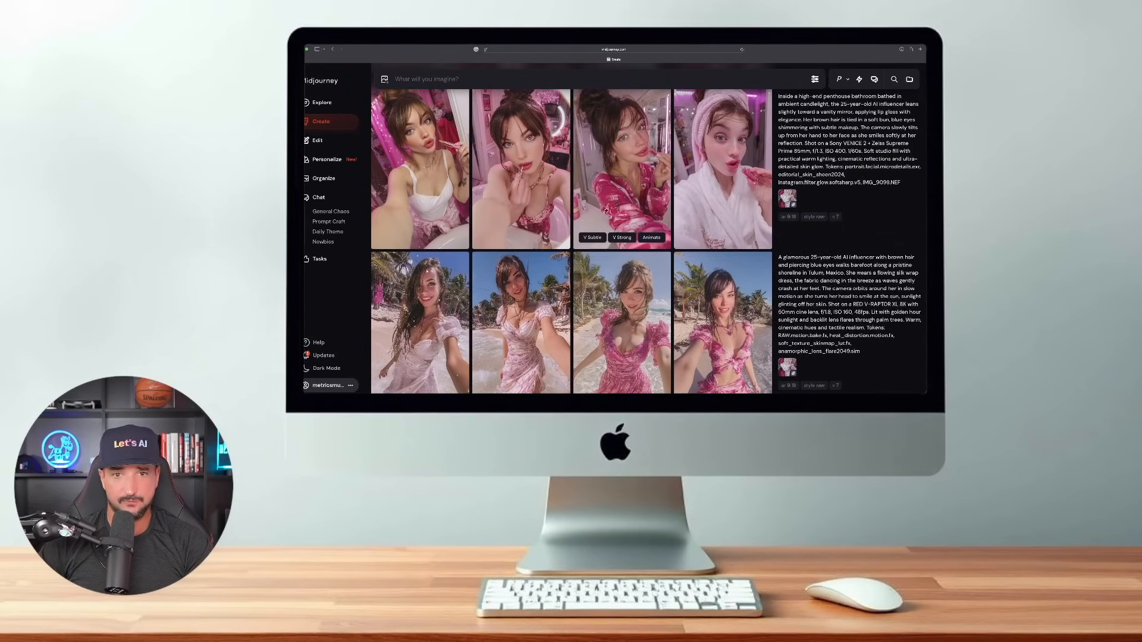
pyautogui.scroll(-3)
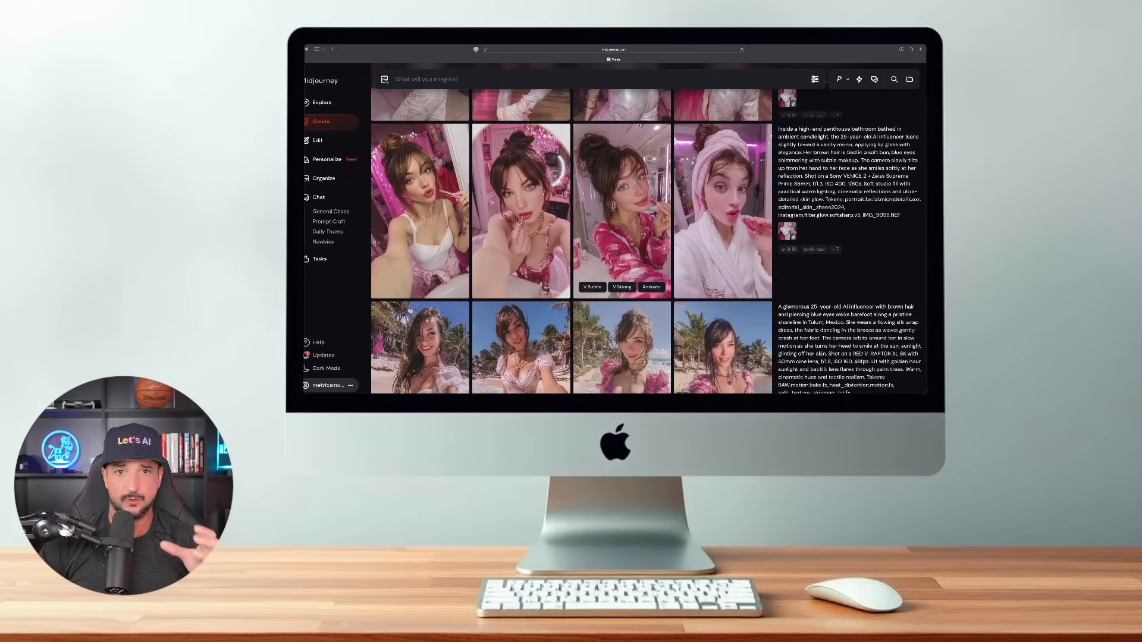
pyautogui.scroll(3)
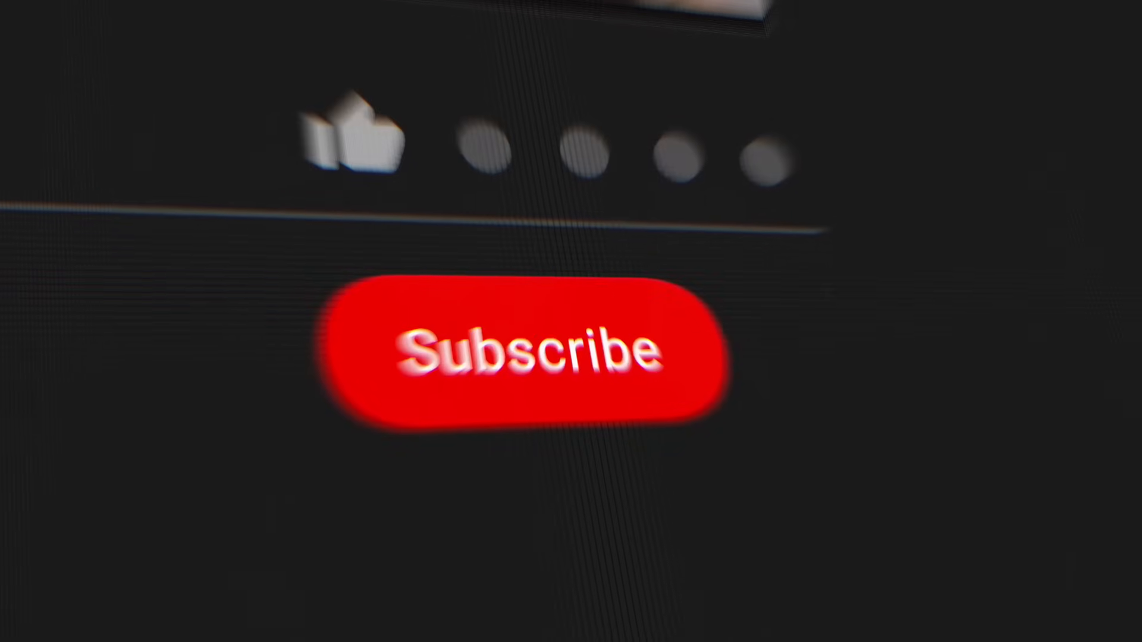
pyautogui.click(524, 349)
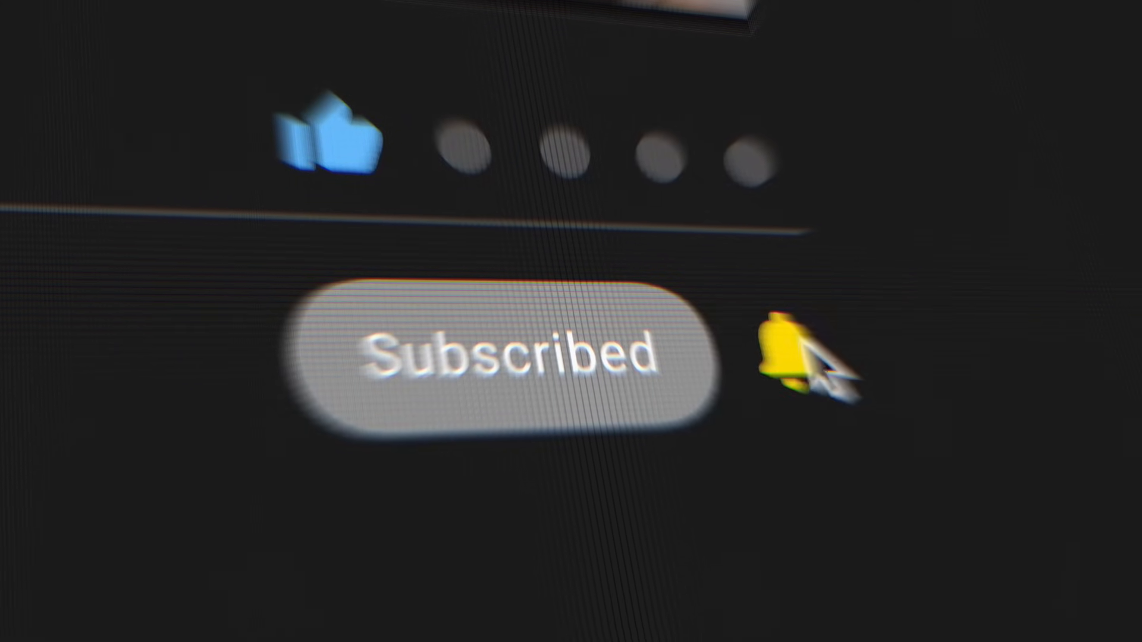